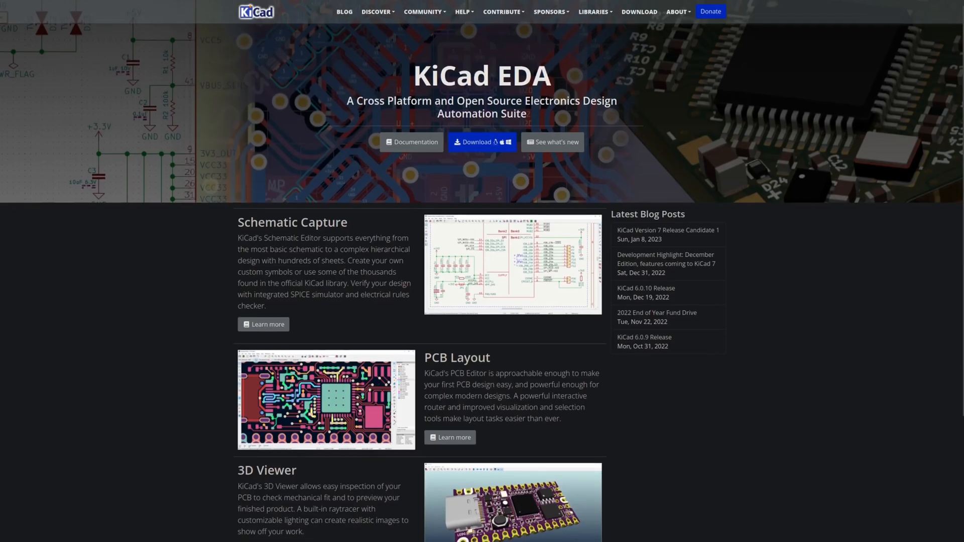
# Step: Open the project schematic and search '32u4' in Add Symbol for the ATmega32U4-A
pyautogui.scroll(-3)
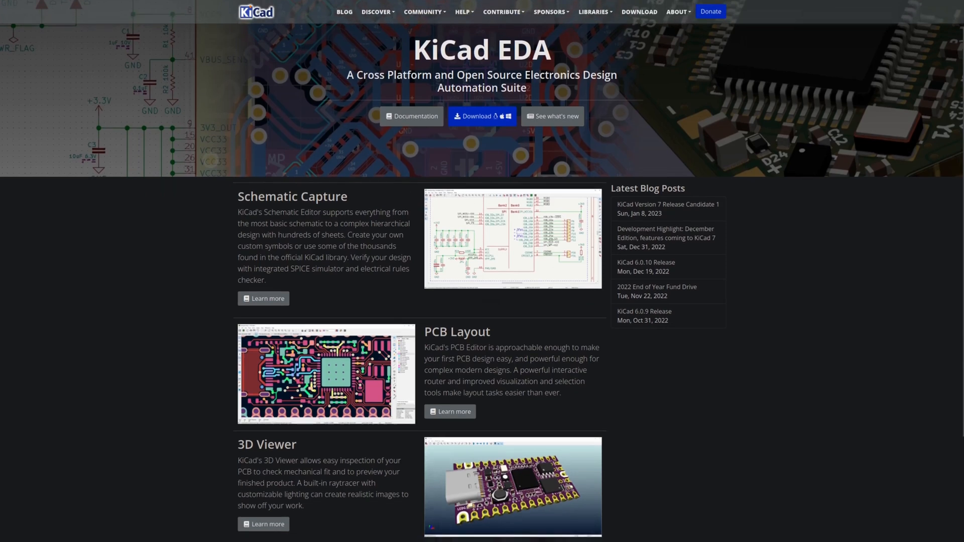
pyautogui.scroll(-3)
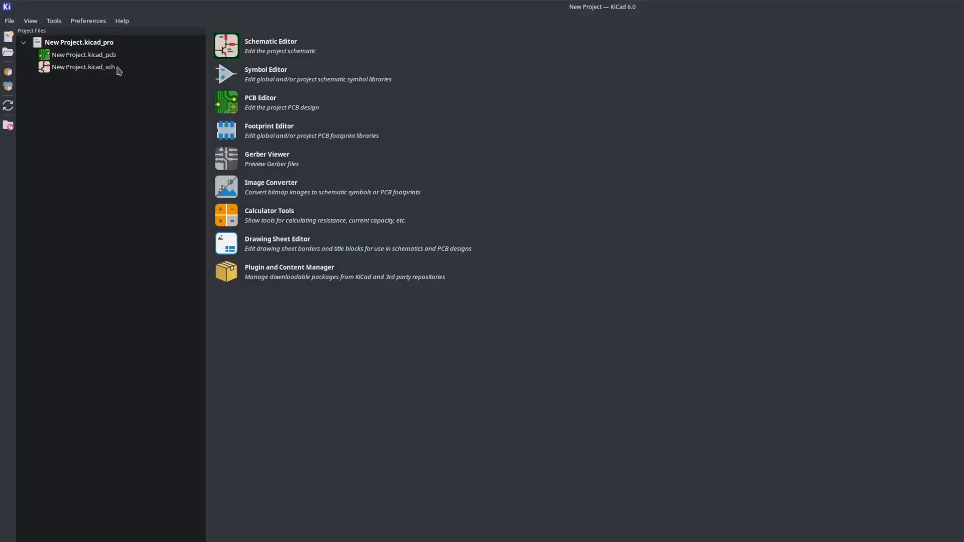
pyautogui.click(84, 67)
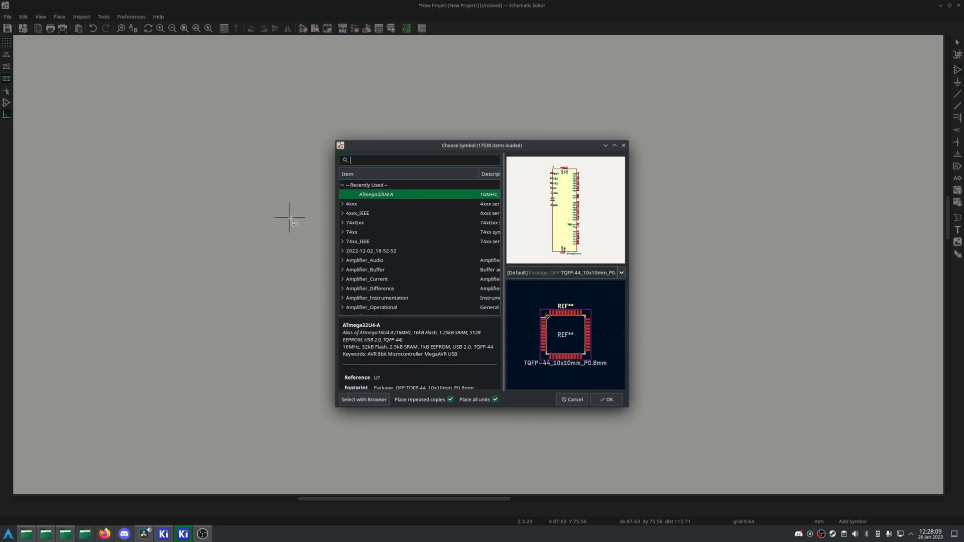
pyautogui.write('32u4')
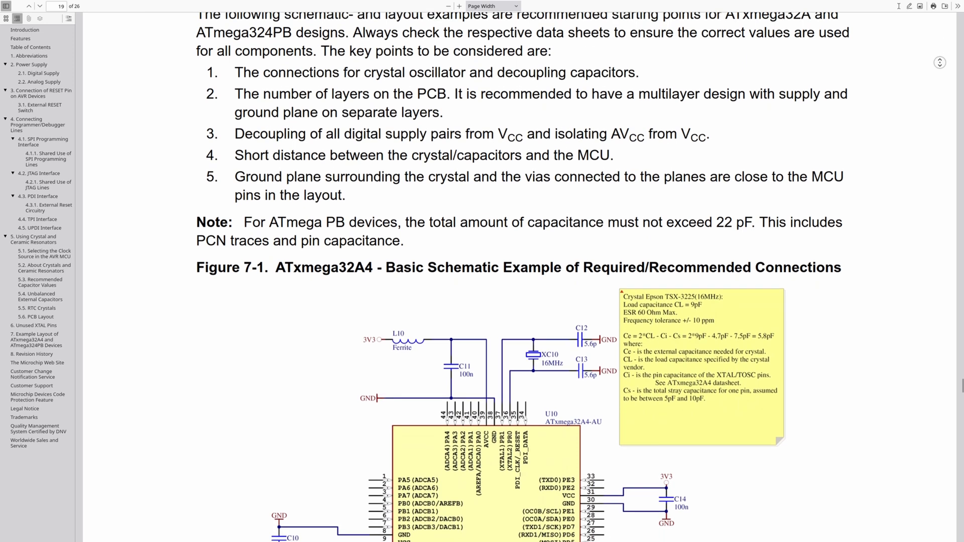
# Step: Scroll through the ATxmega reference schematic and nRF52833 brief to the ATmega32U4 datasheet
pyautogui.scroll(-3)
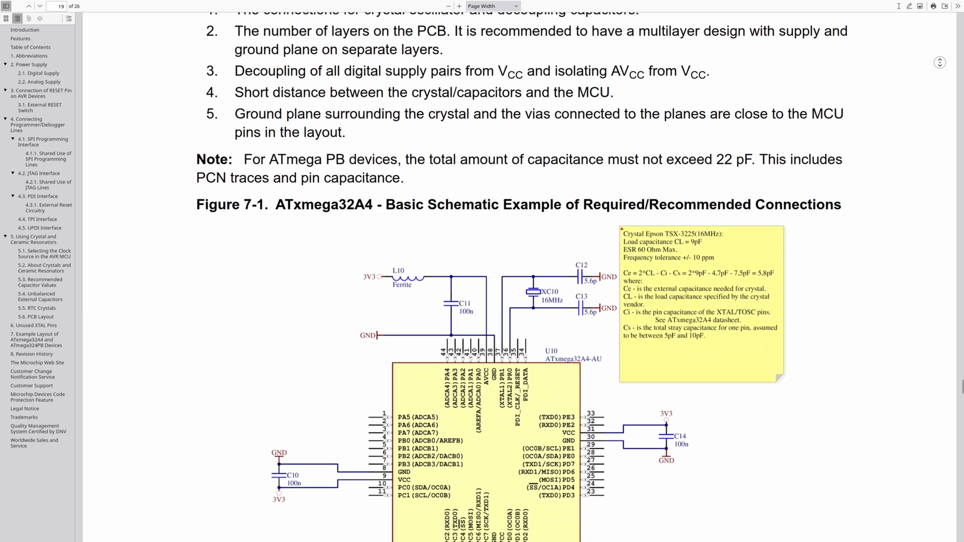
pyautogui.scroll(-3)
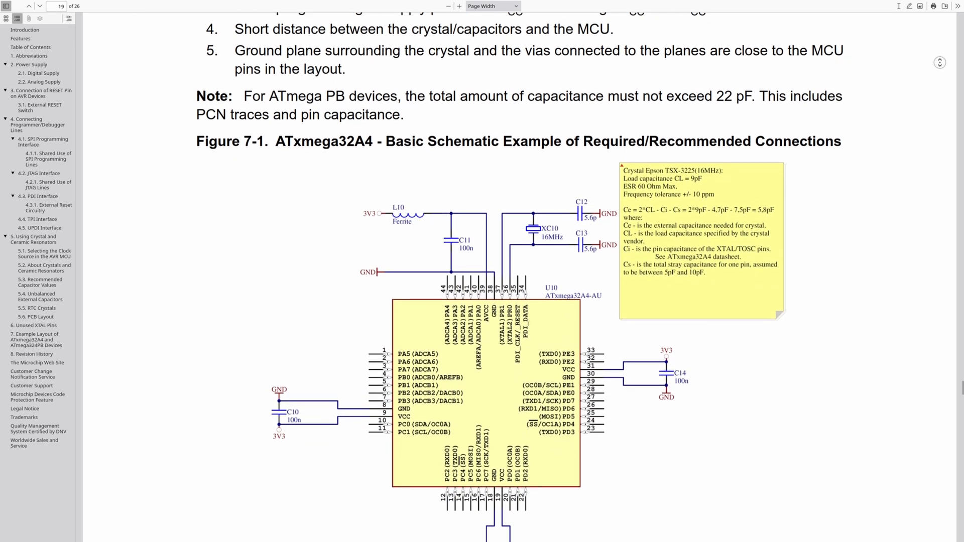
pyautogui.scroll(-3)
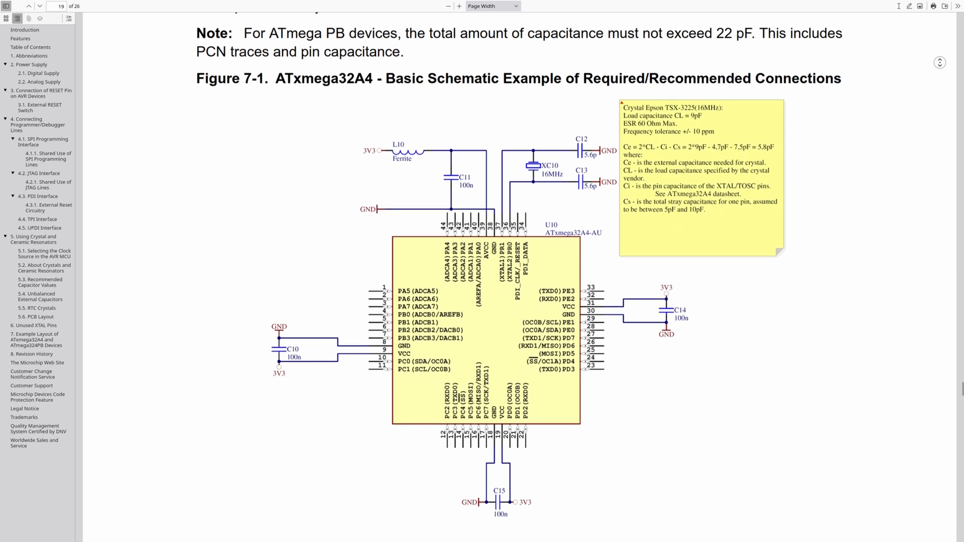
pyautogui.scroll(-3)
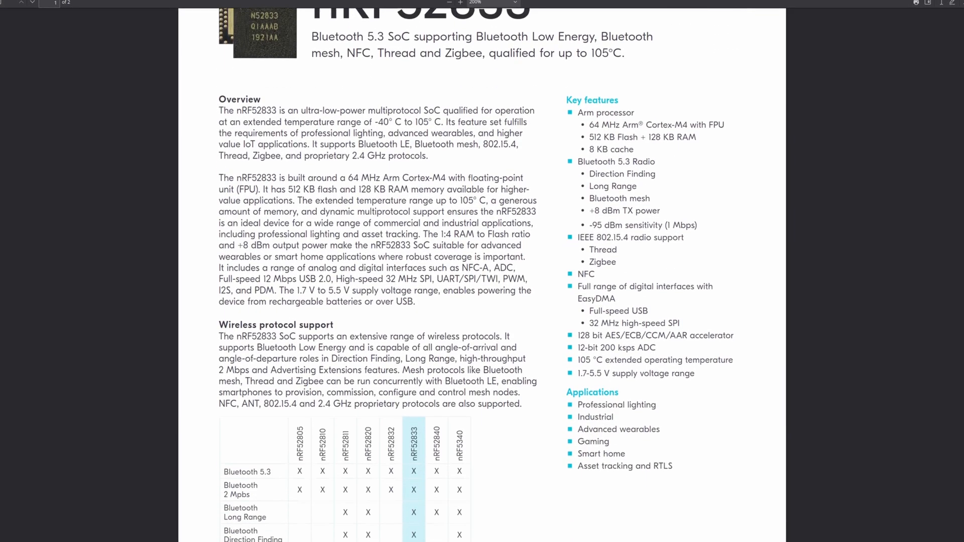
pyautogui.scroll(-3)
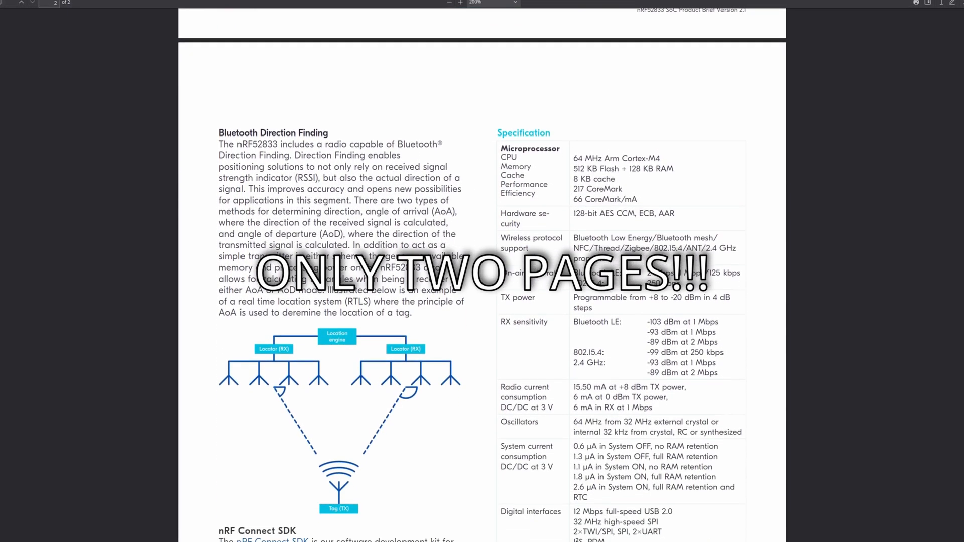
pyautogui.scroll(-3)
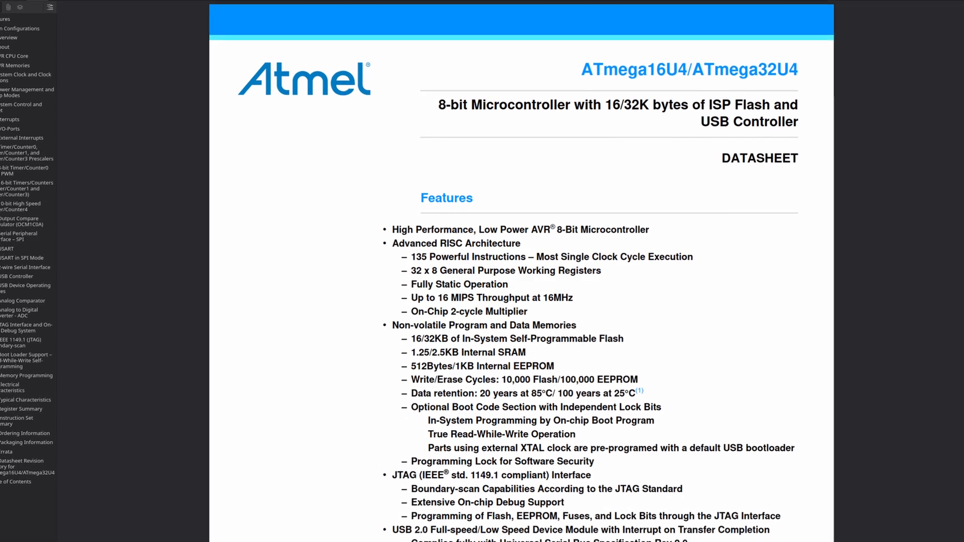
pyautogui.scroll(-3)
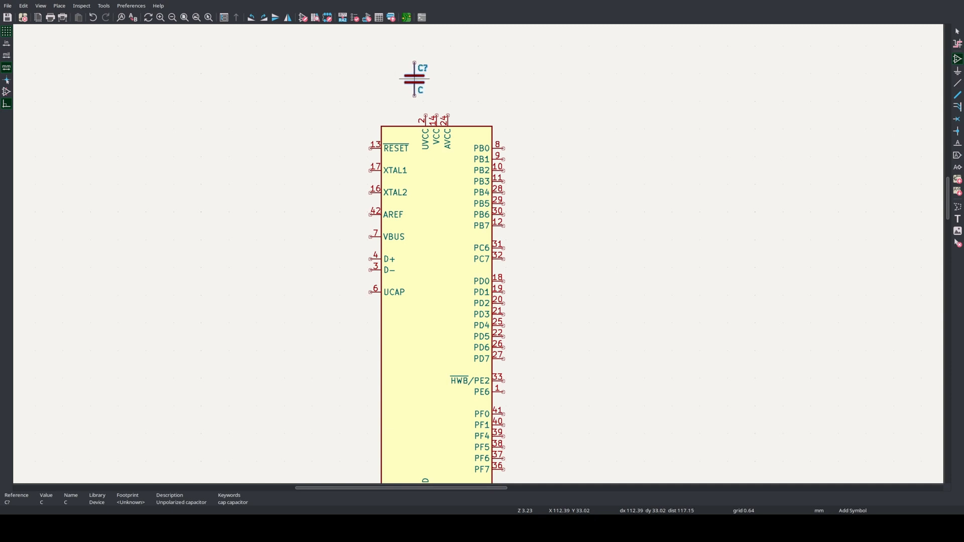
# Step: Place two decoupling capacitors above and beside the microcontroller
pyautogui.click(460, 78)
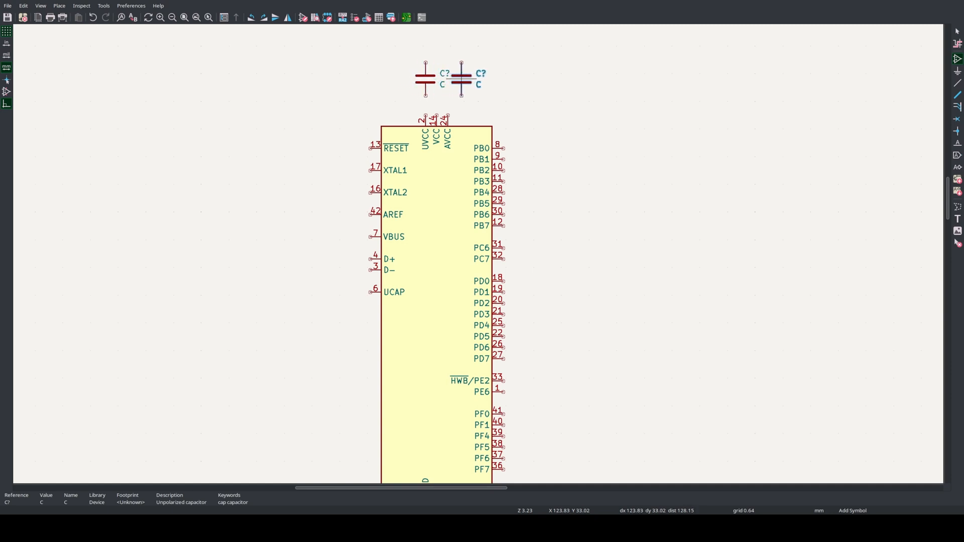
pyautogui.click(310, 273)
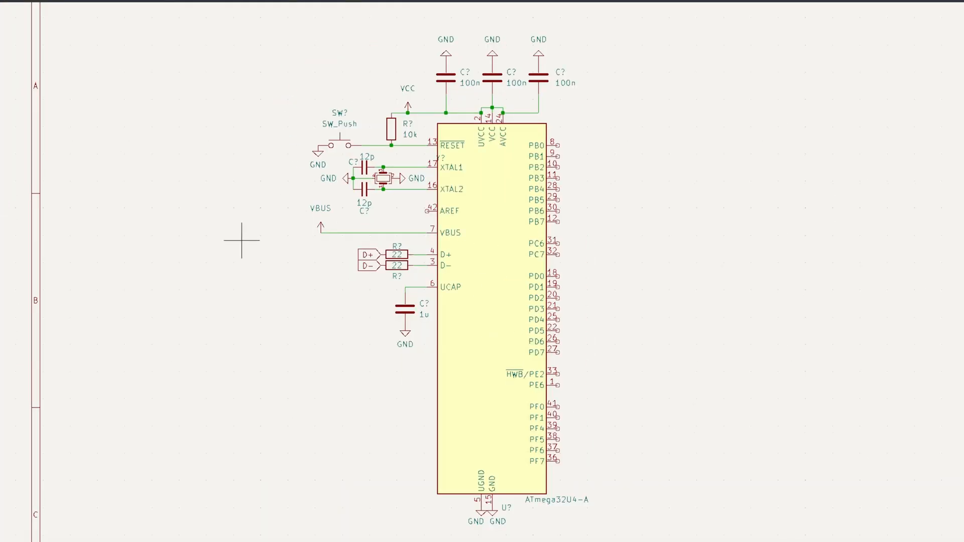
# Step: Ground the USB-C receptacle's GND pin and place the USB6B1 protection chip
pyautogui.scroll(-3)
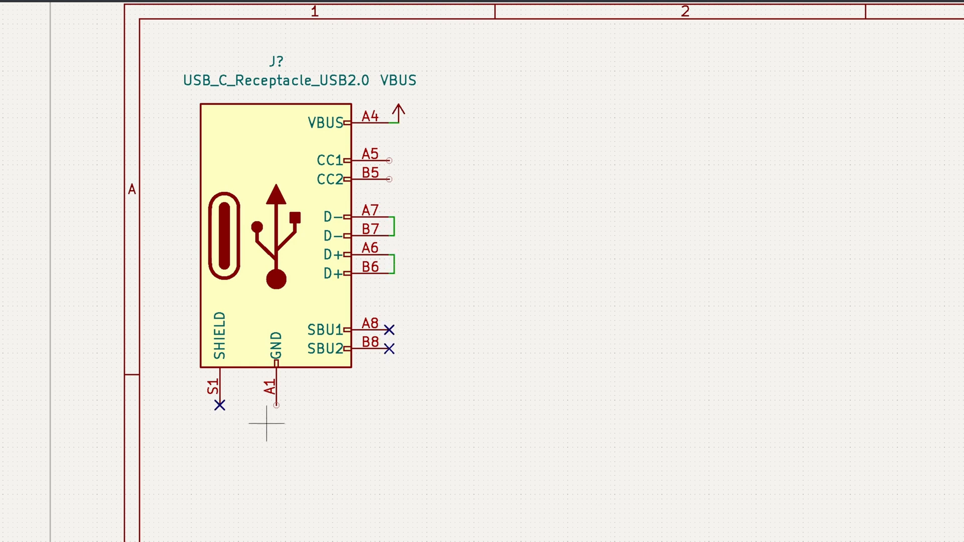
pyautogui.click(275, 406)
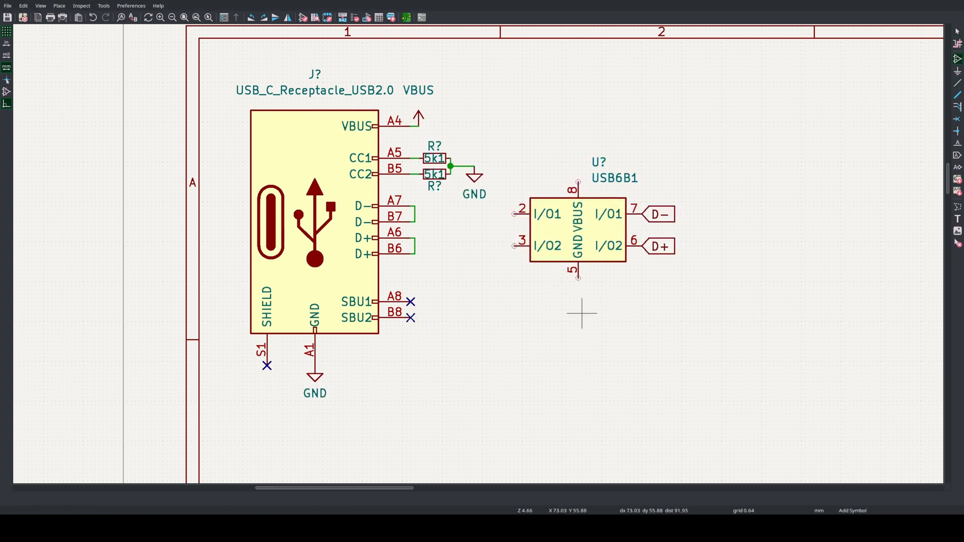
pyautogui.click(577, 289)
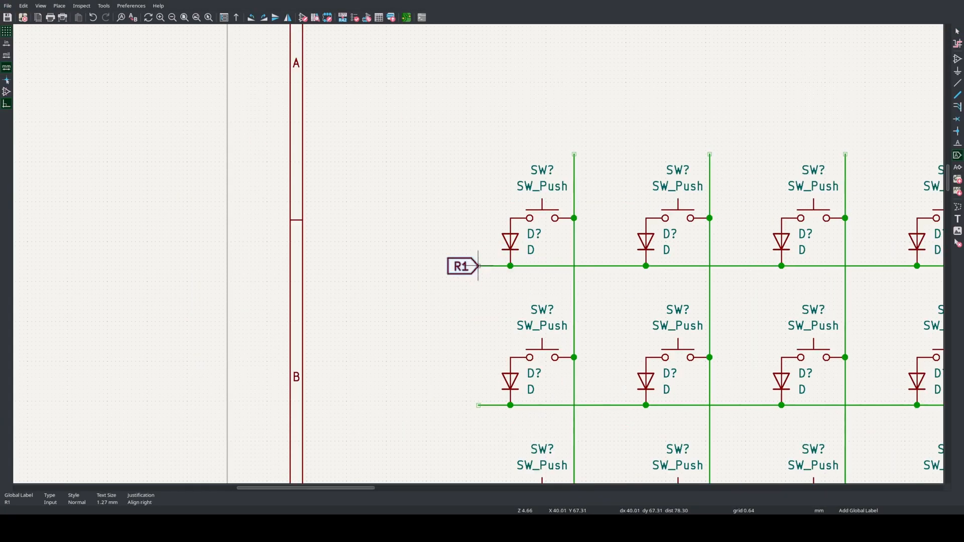
# Step: Add global labels for the key matrix rows
pyautogui.press('ctrl+shift+l')
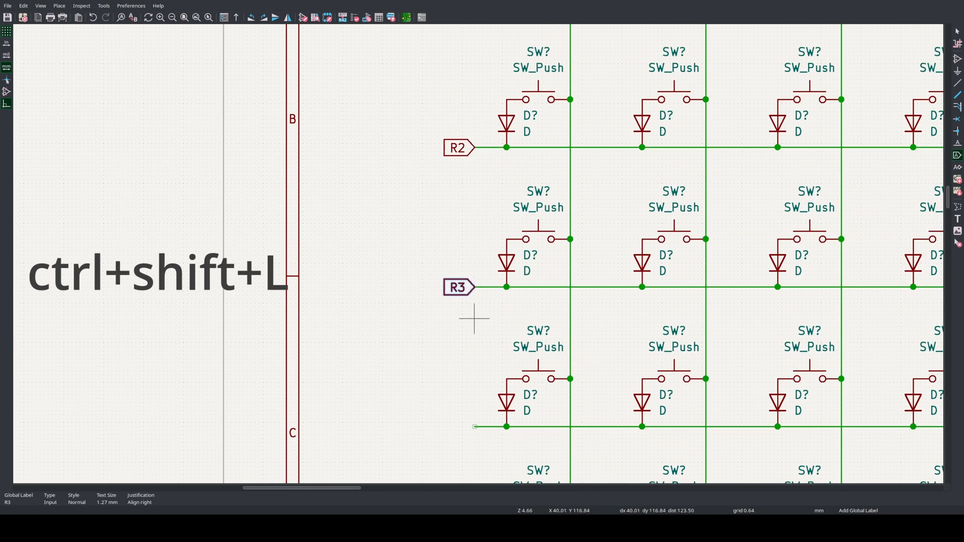
pyautogui.press('ctrl+shift+l')
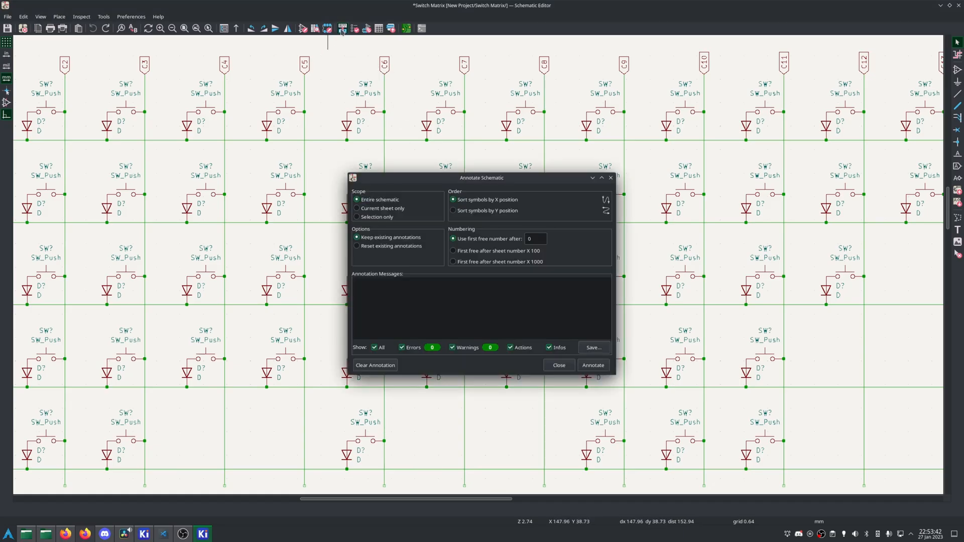
# Step: Annotate the current sheet only, numbering symbols by vertical position
pyautogui.click(356, 208)
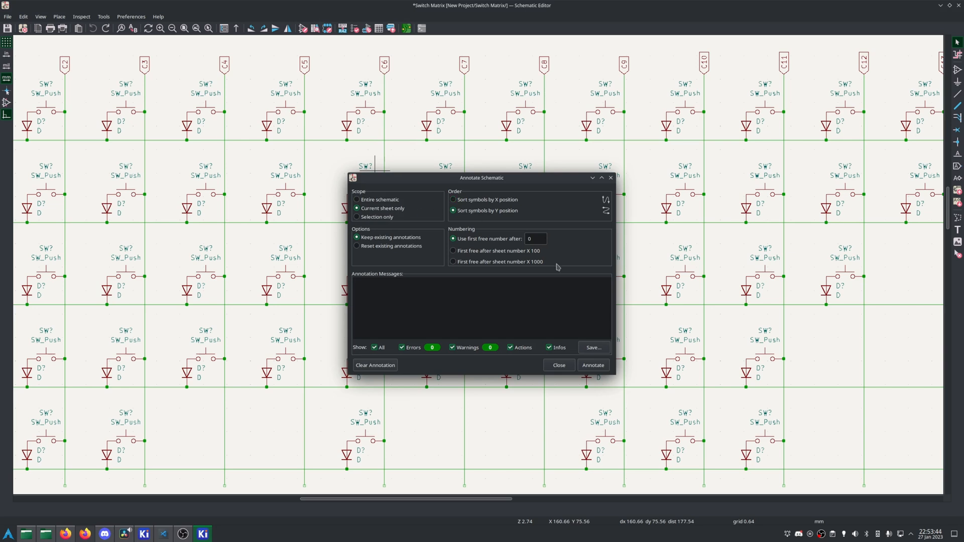
pyautogui.click(592, 365)
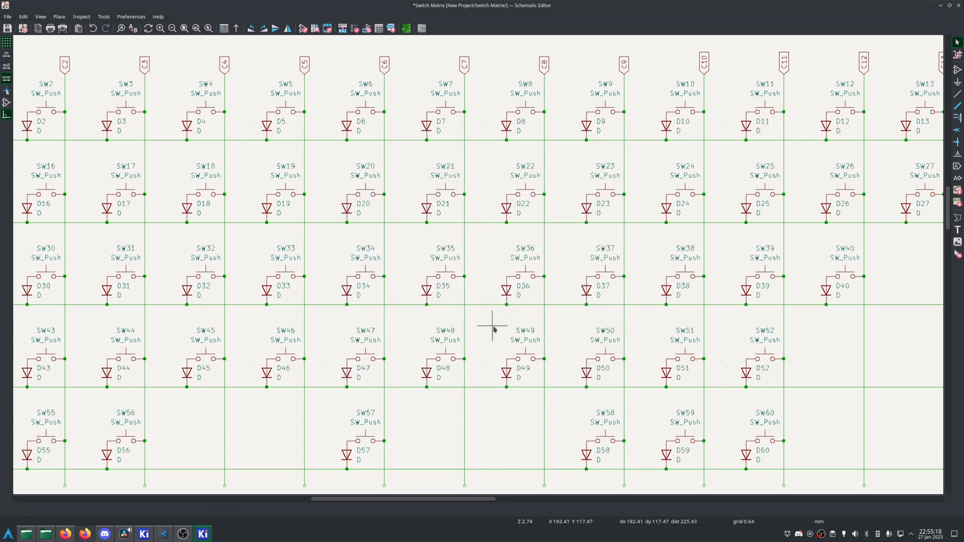
# Step: Rename the untitled hierarchical sheet to LED
pyautogui.press('alt+BackSpace')
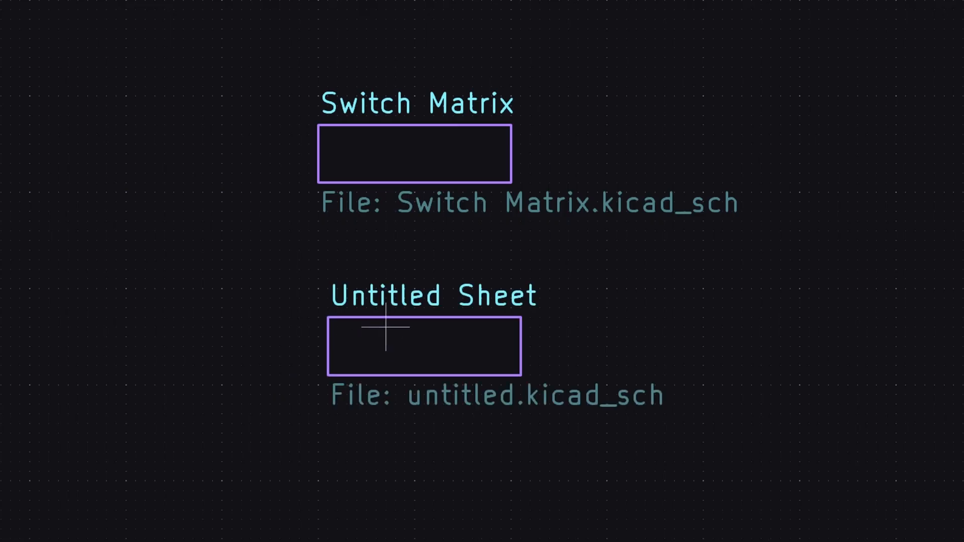
pyautogui.doubleClick(423, 344)
pyautogui.write('isp')
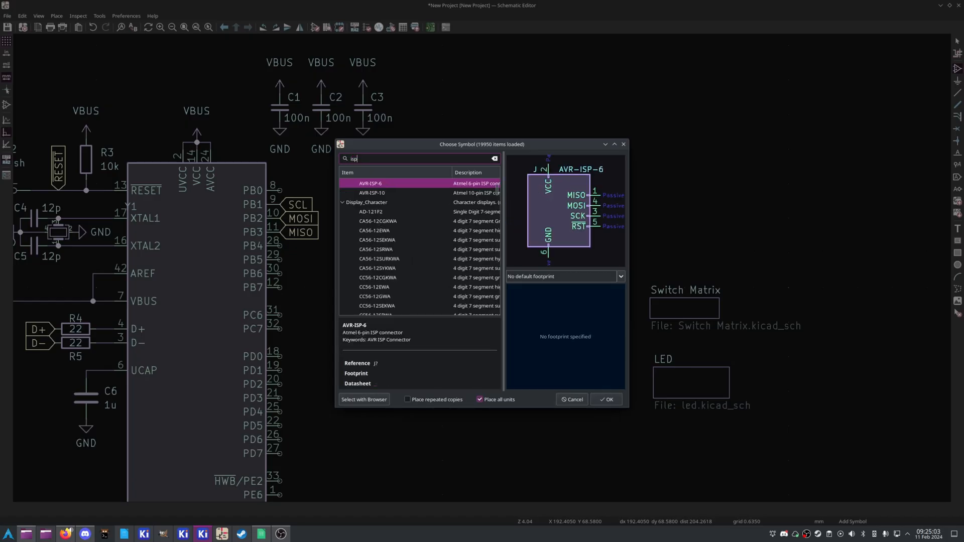
# Step: Confirm placing the AVR-ISP-6 programming connector
pyautogui.click(606, 398)
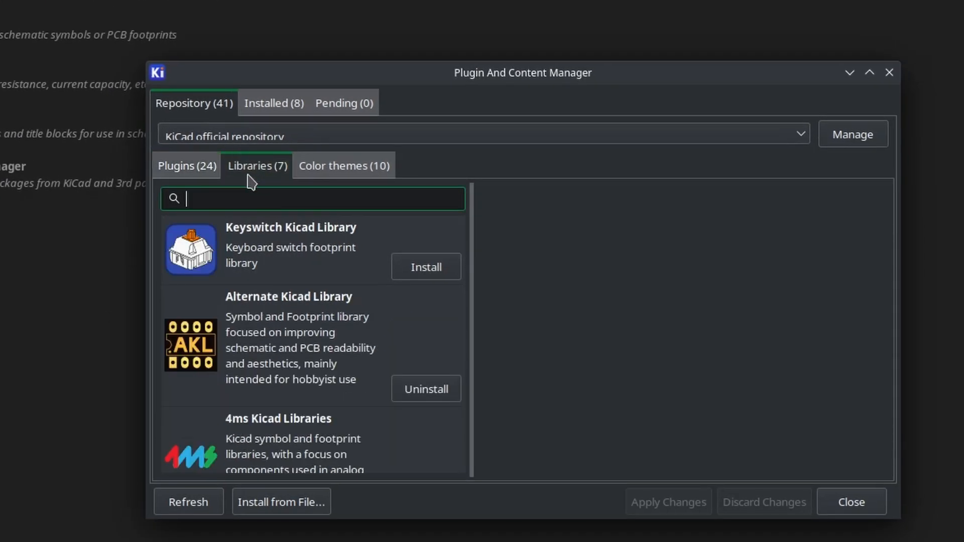
# Step: Install the Keyswitch Kicad Library package and apply the change
pyautogui.click(426, 267)
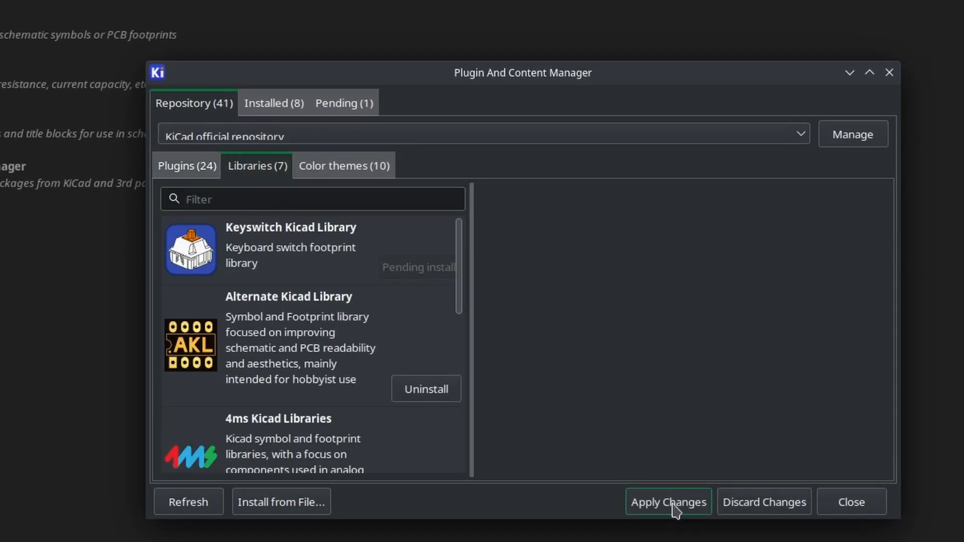
pyautogui.click(668, 502)
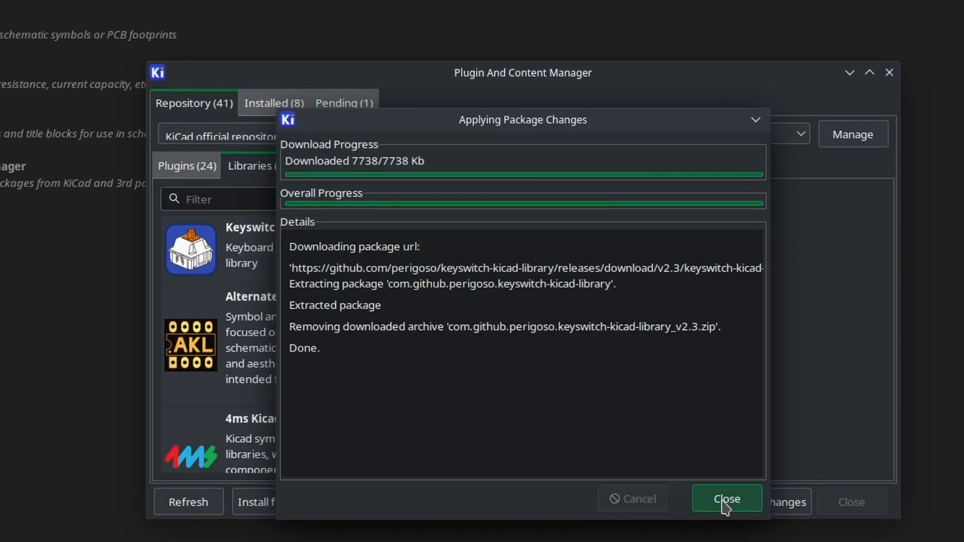
pyautogui.click(726, 499)
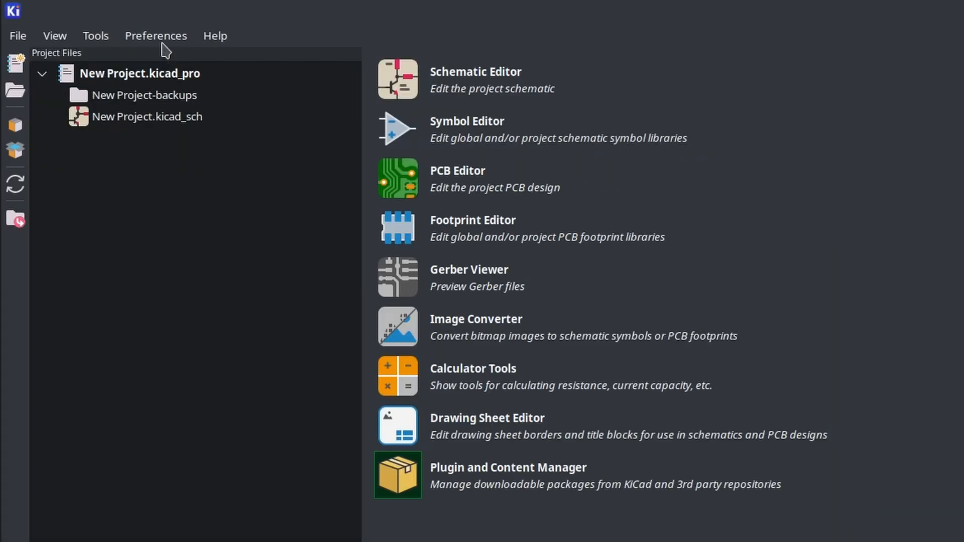
# Step: Go to Preferences > Manage Footprint Libraries
pyautogui.click(155, 35)
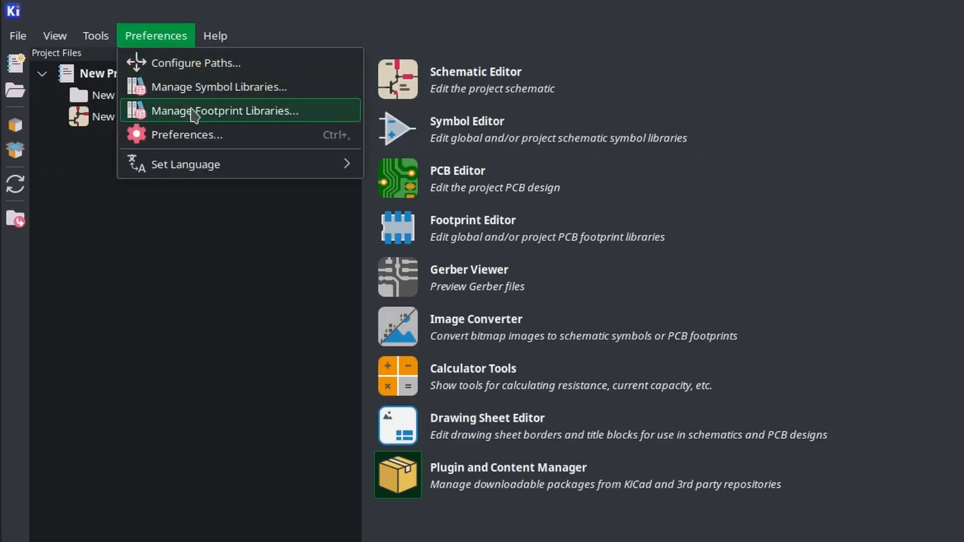
pyautogui.click(230, 110)
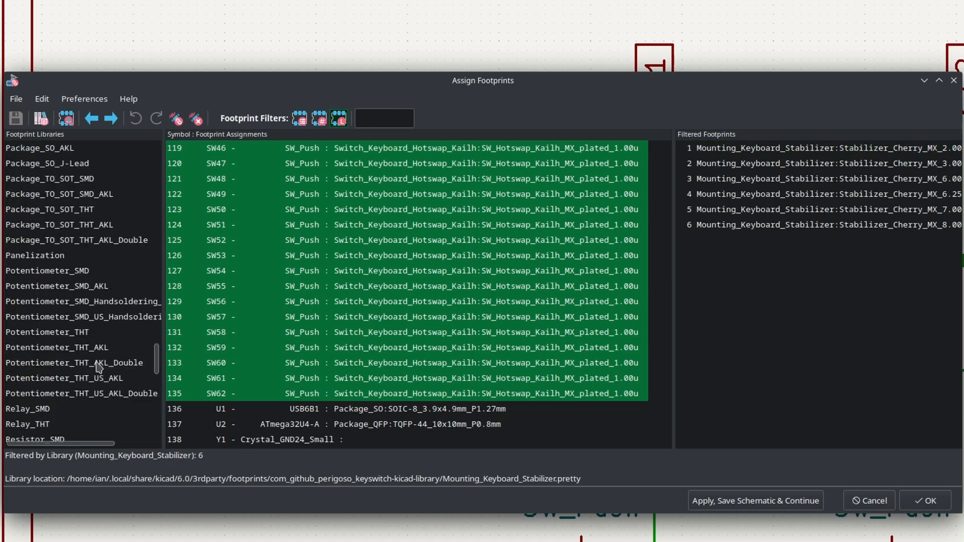
# Step: Filter footprints by the Mounting_Keyboard_Stabilizer library
pyautogui.click(81, 270)
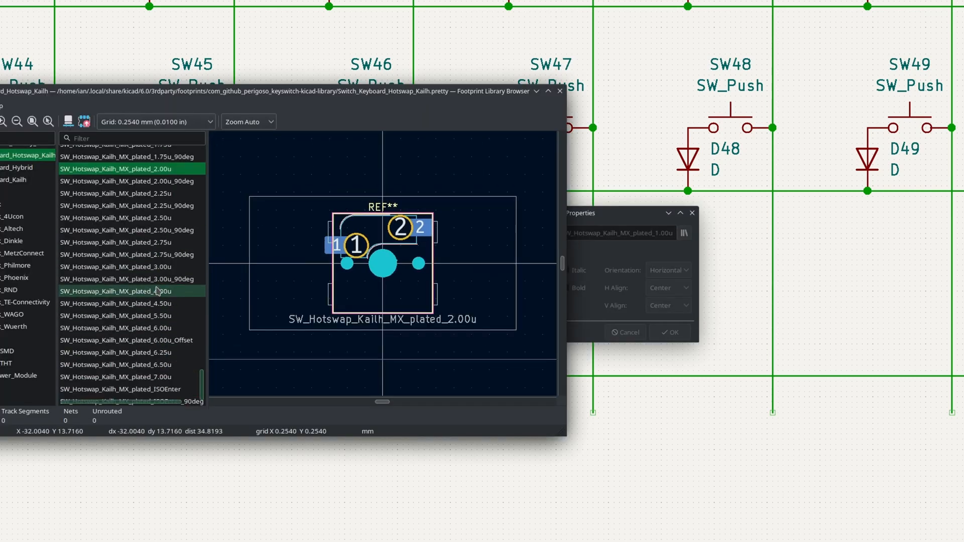
# Step: Preview the SW_Hotswap_Kailh_MX_plated_2.00u footprint and close the footprint windows
pyautogui.click(558, 92)
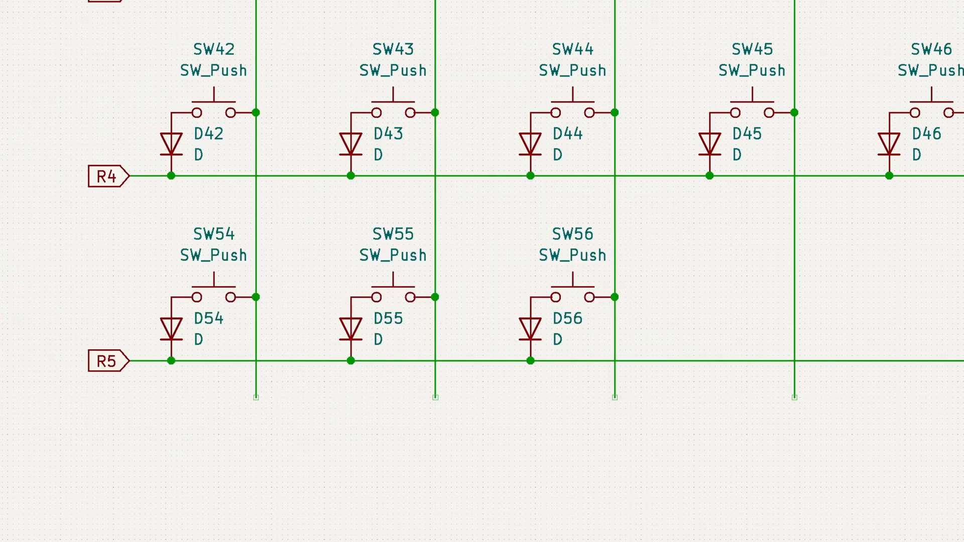
pyautogui.rightClick(375, 297)
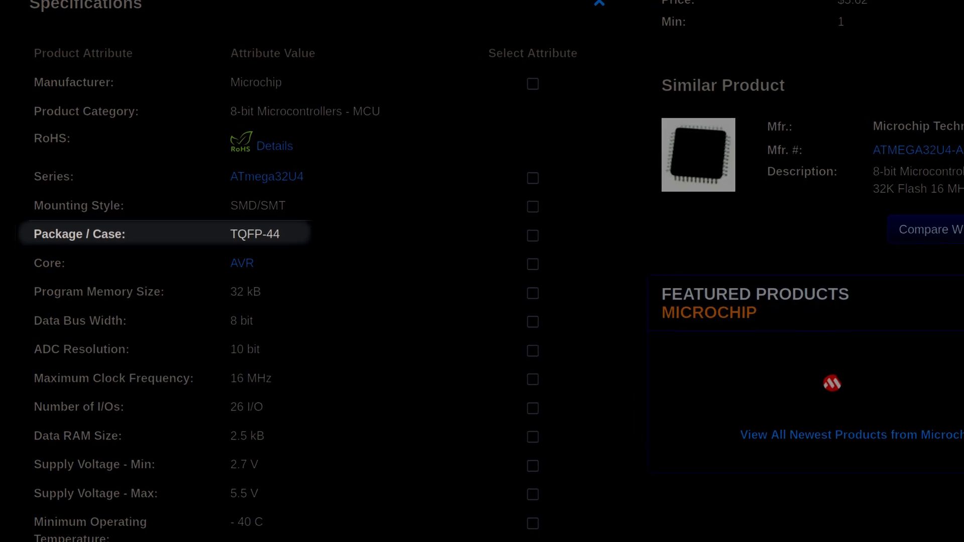
# Step: Scroll the Mouser ATmega32U4 page to the Specifications table showing the TQFP-44 package
pyautogui.scroll(-3)
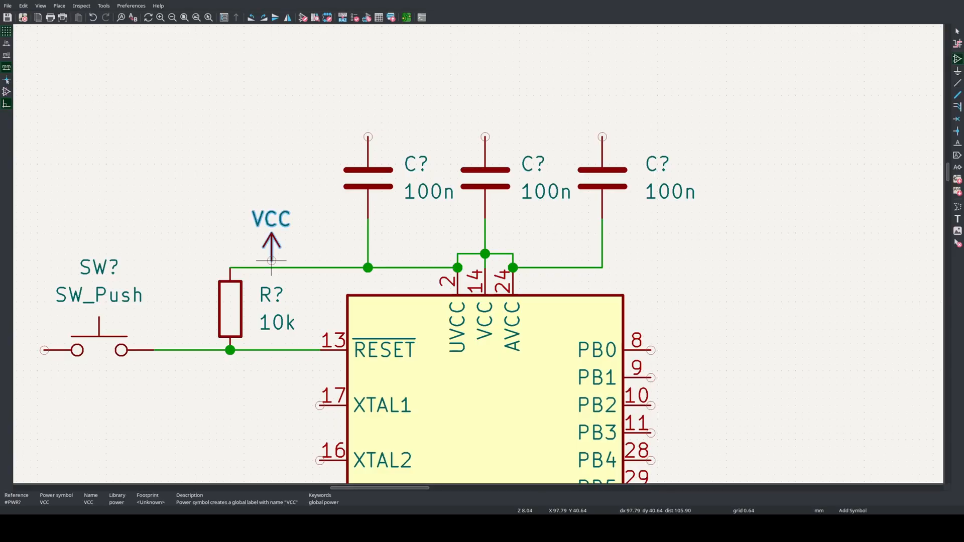
# Step: Connect VCC to the pull-up and capacitor rail, then export the netlist as New Project.net
pyautogui.click(368, 123)
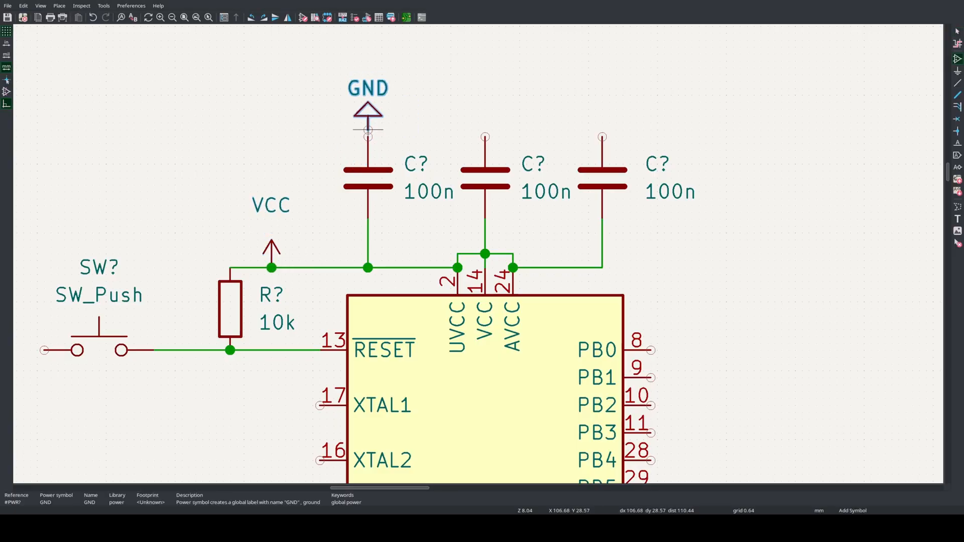
pyautogui.scroll(-3)
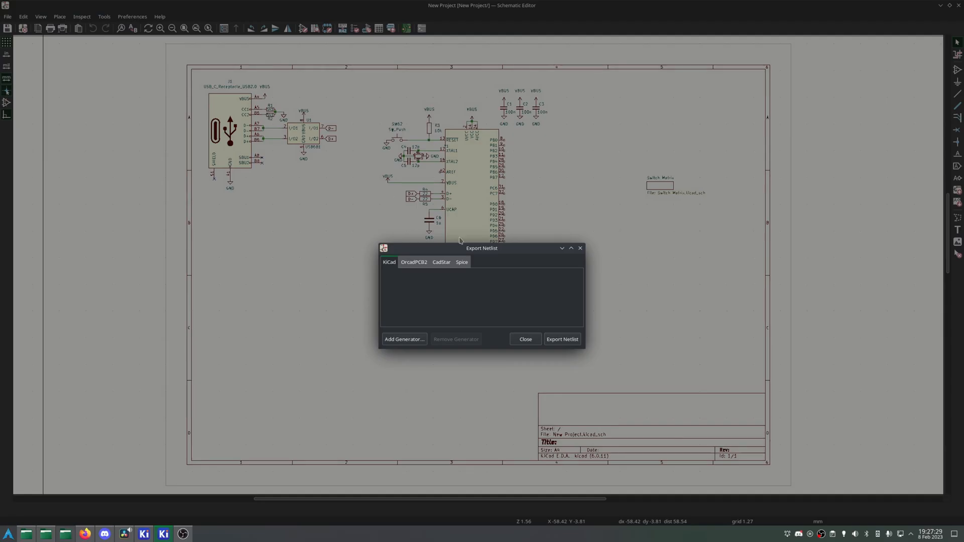
pyautogui.click(561, 339)
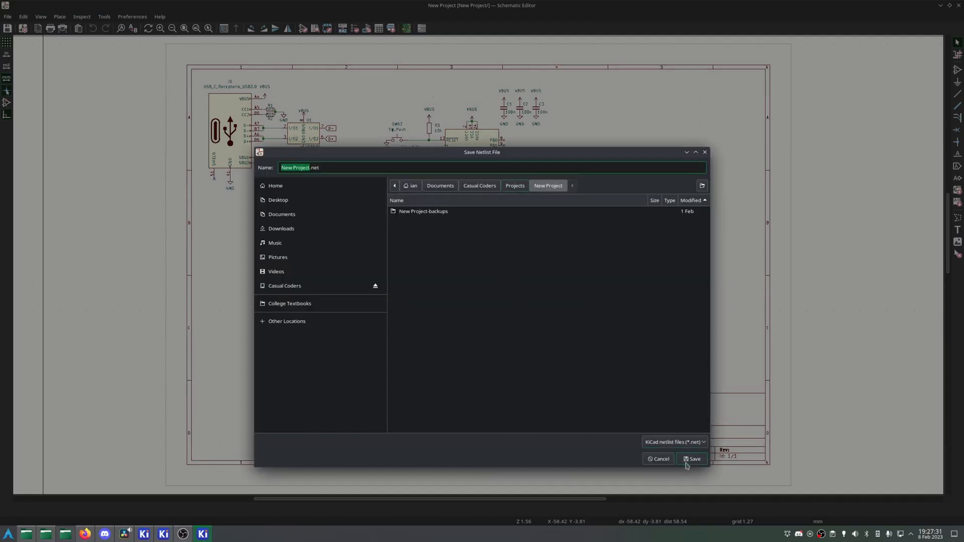
pyautogui.click(692, 459)
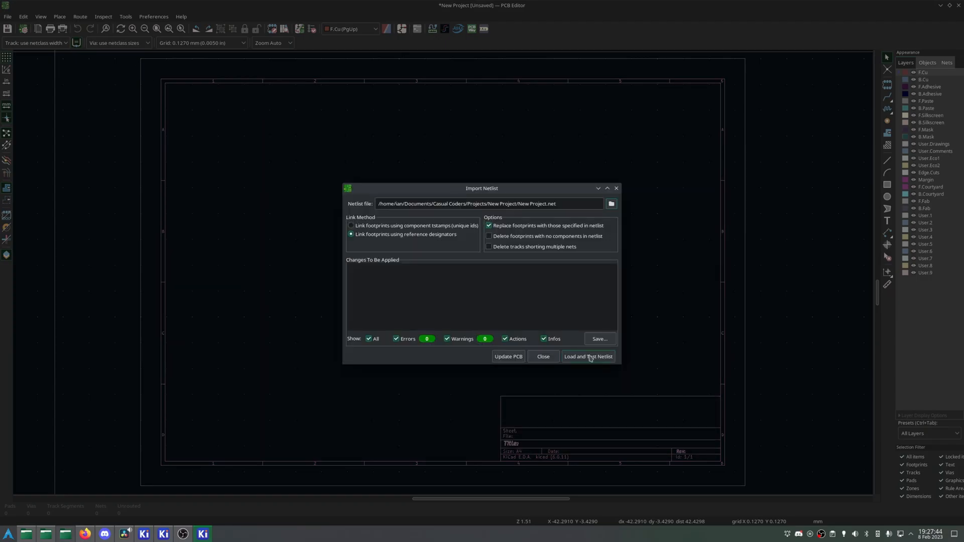
# Step: Load and test the netlist so the switch and chip footprints land beside the board sheet
pyautogui.click(588, 357)
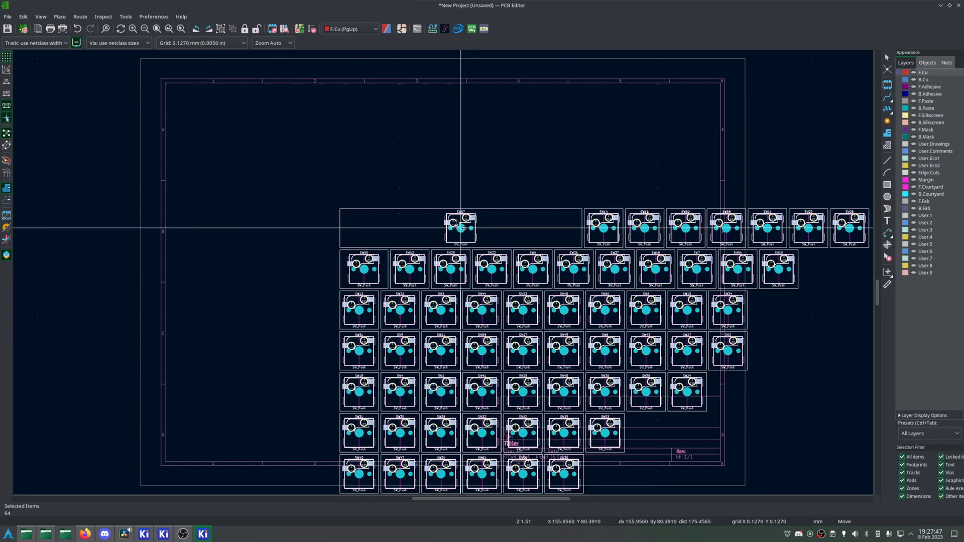
pyautogui.scroll(-3)
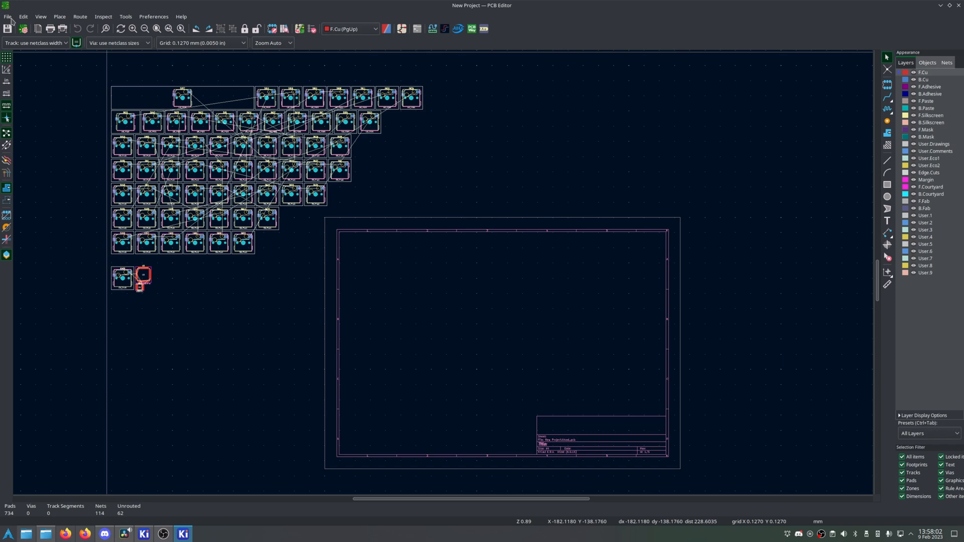
# Step: Define a user grid of 19.05 mm in X and Y for key-spaced switch placement
pyautogui.click(201, 42)
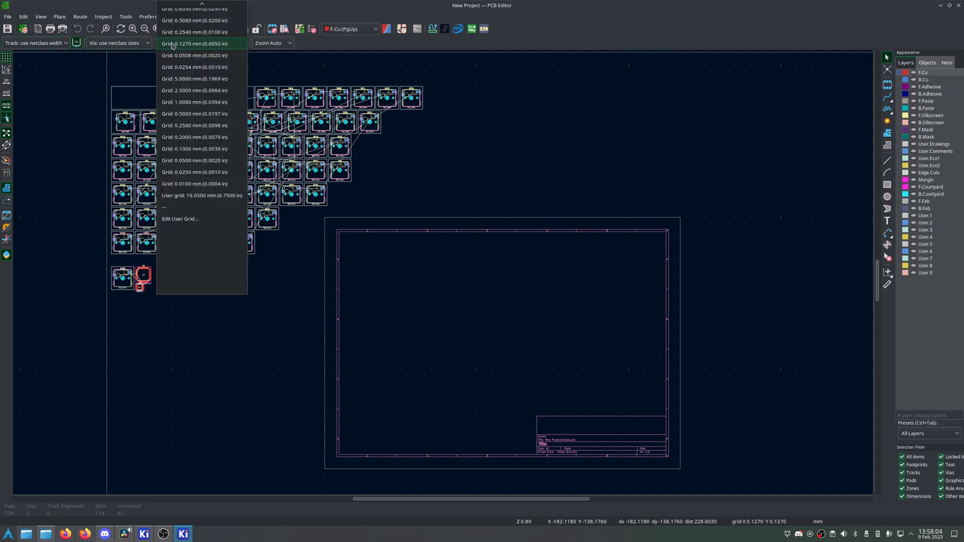
pyautogui.click(180, 219)
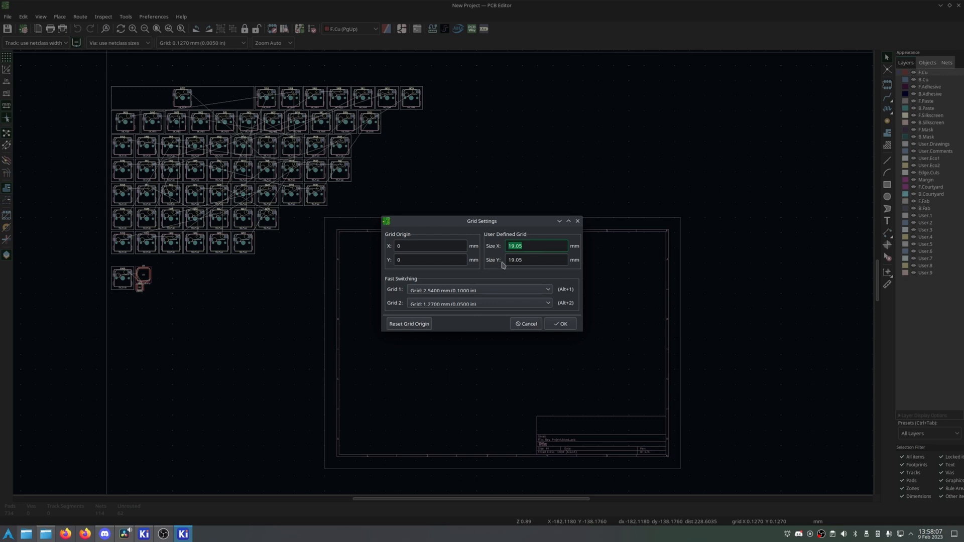
pyautogui.click(536, 259)
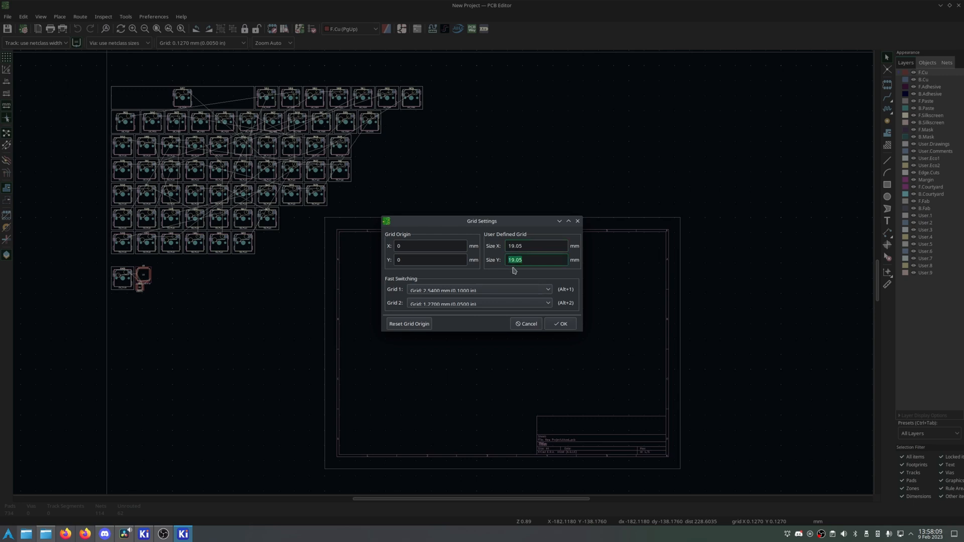
pyautogui.click(535, 246)
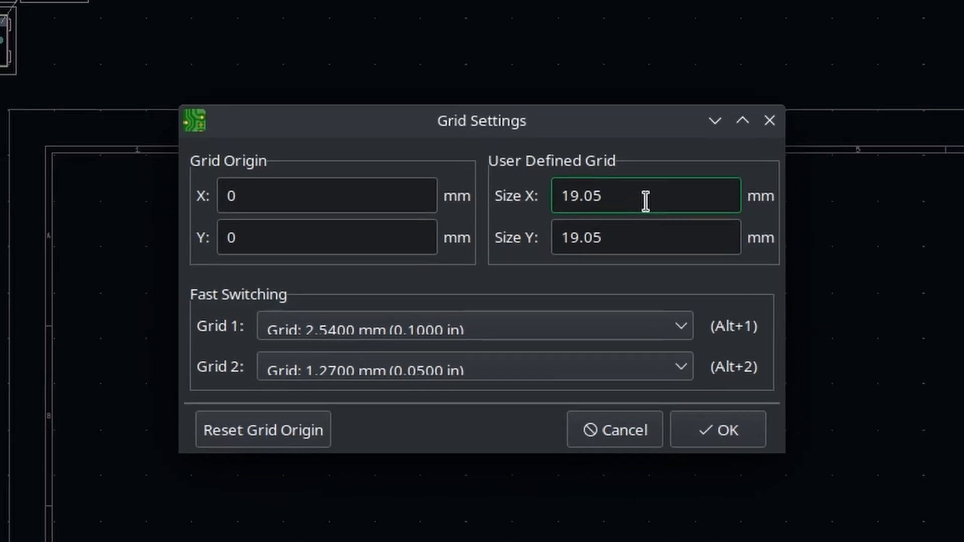
pyautogui.write('/2')
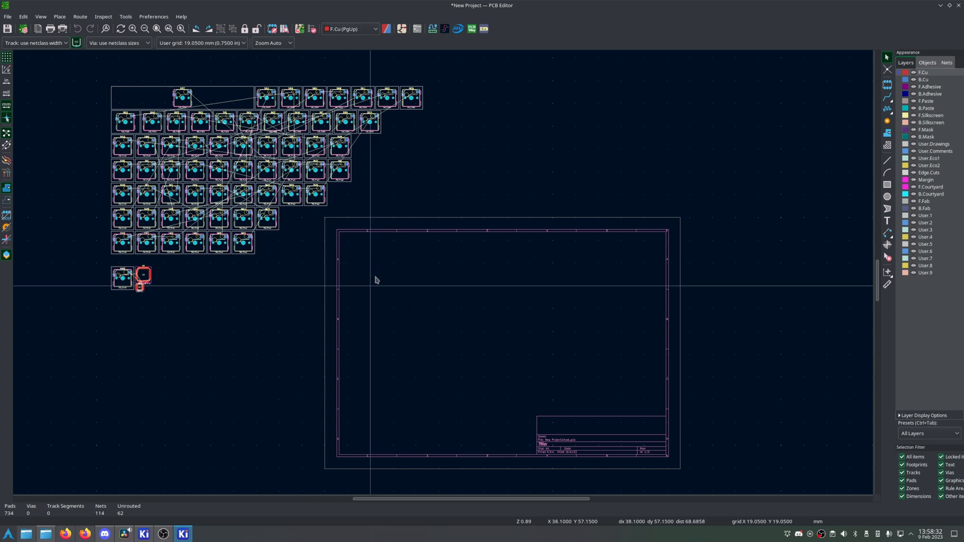
pyautogui.moveTo(336, 256)
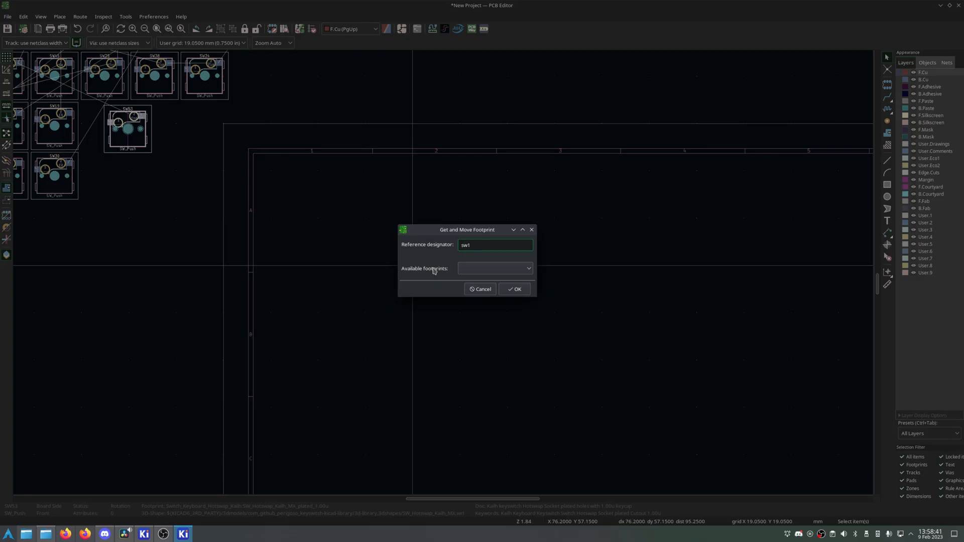
# Step: Fetch footprint SW1 by reference designator with Get and Move Footprint
pyautogui.press('ctrl+a')
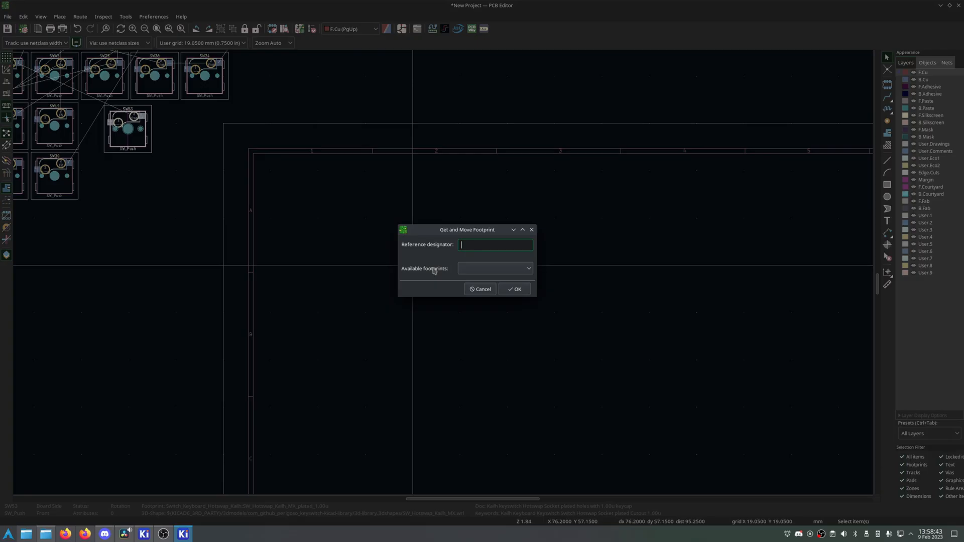
pyautogui.write('refdes')
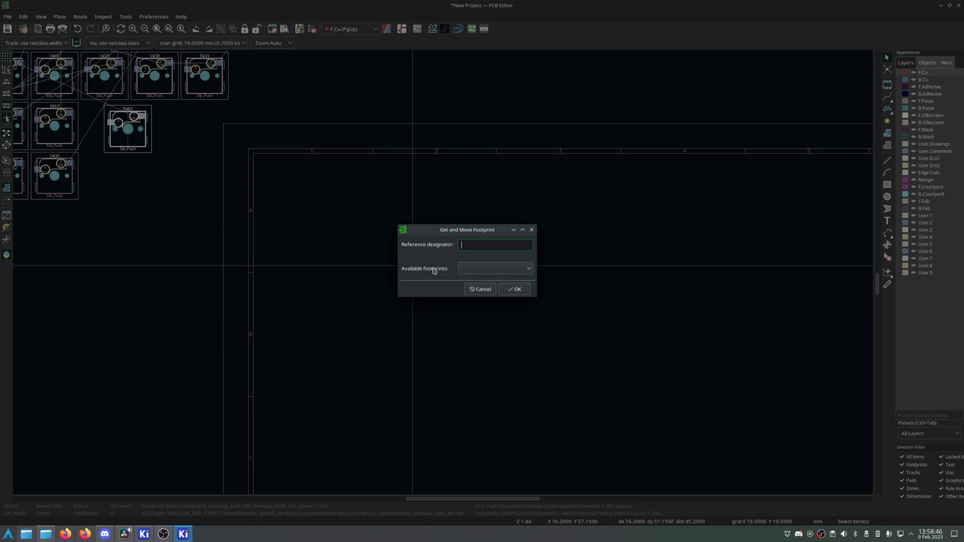
pyautogui.write('sw1')
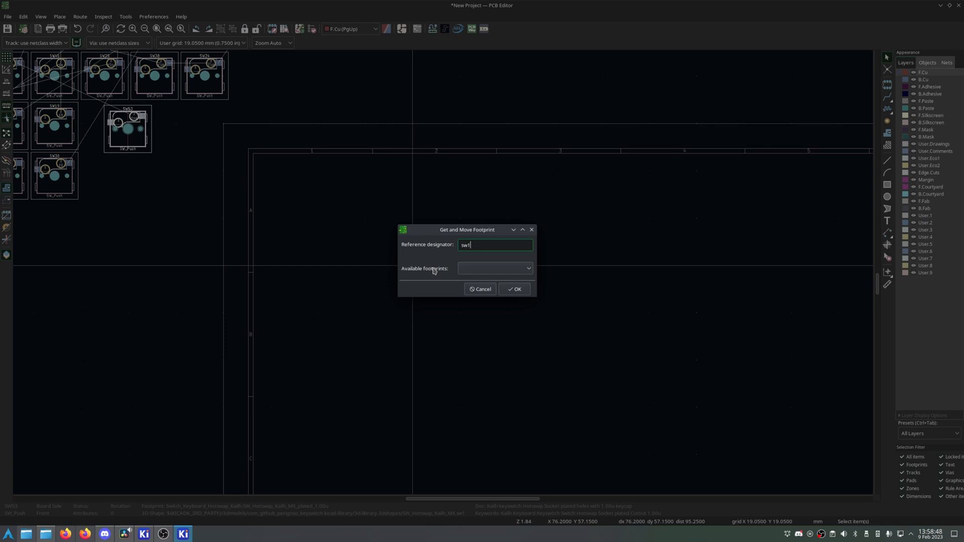
pyautogui.click(514, 289)
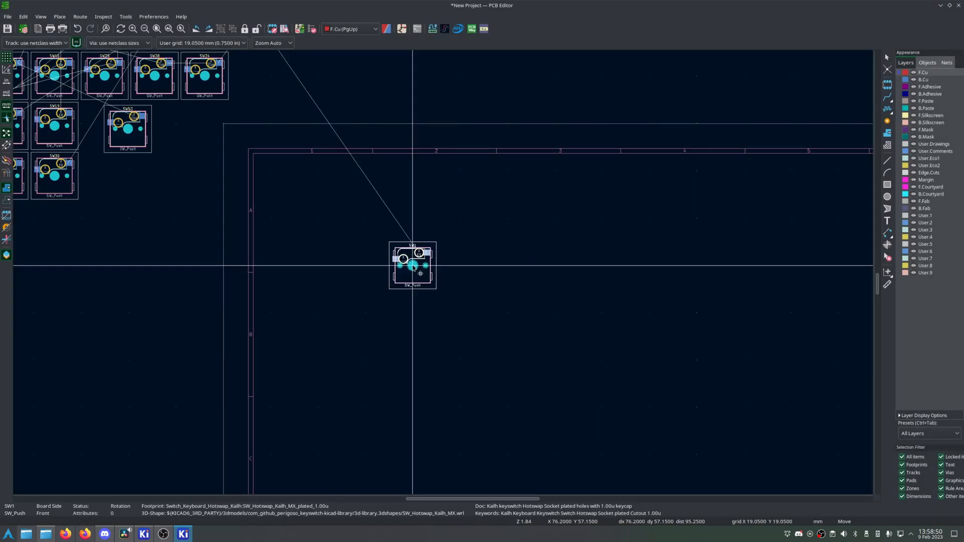
# Step: Place SW1 at the board's top-left and the next switch right beside it
pyautogui.moveTo(412, 264); pyautogui.dragTo(365, 266)
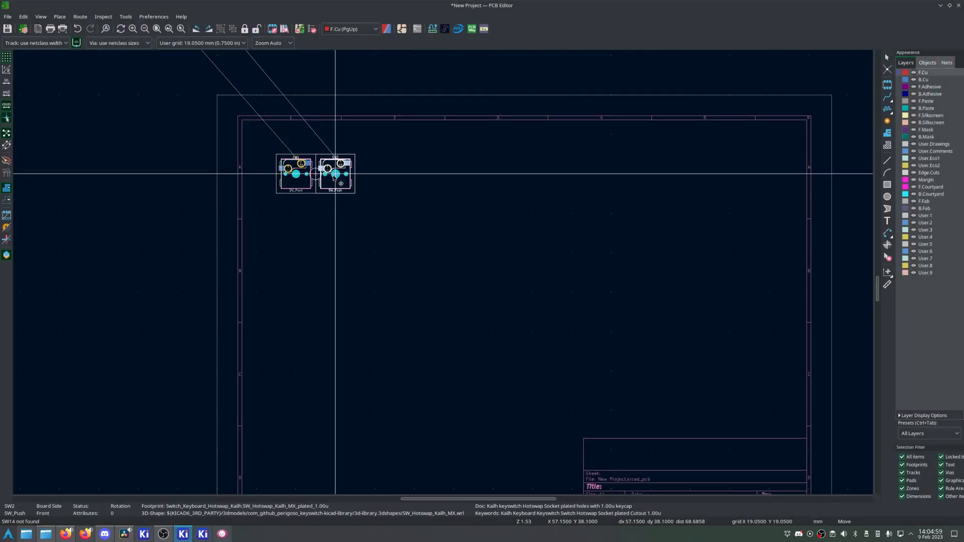
pyautogui.moveTo(335, 173); pyautogui.dragTo(348, 173)
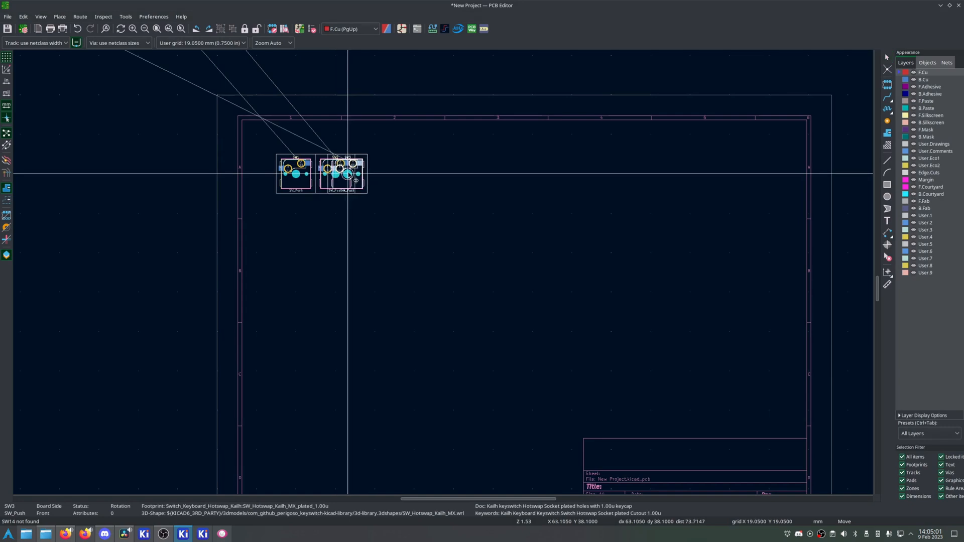
pyautogui.write('sw4')
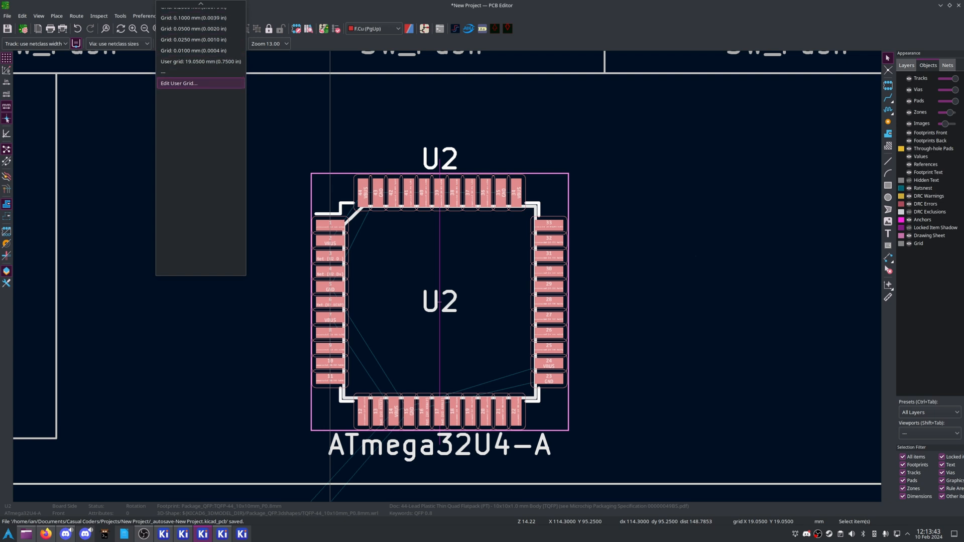
# Step: Switch to the 0.254 mm grid and place the flipped ATmega32U4 on the back between the switches
pyautogui.click(192, 39)
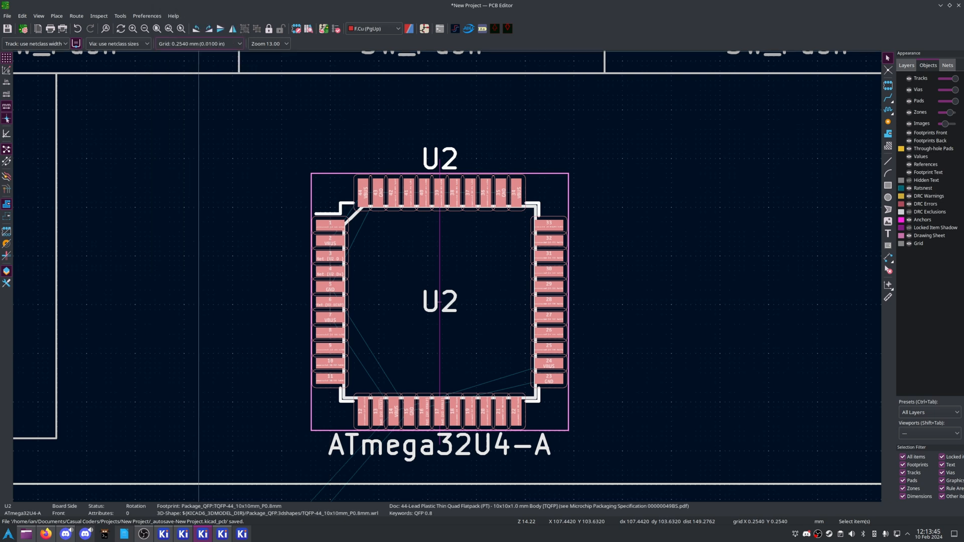
pyautogui.scroll(-3)
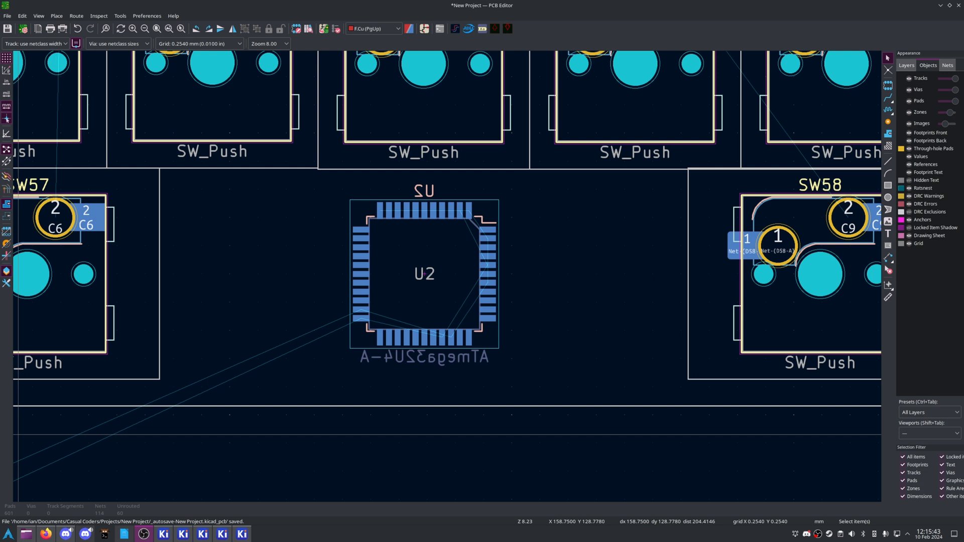
pyautogui.click(423, 273)
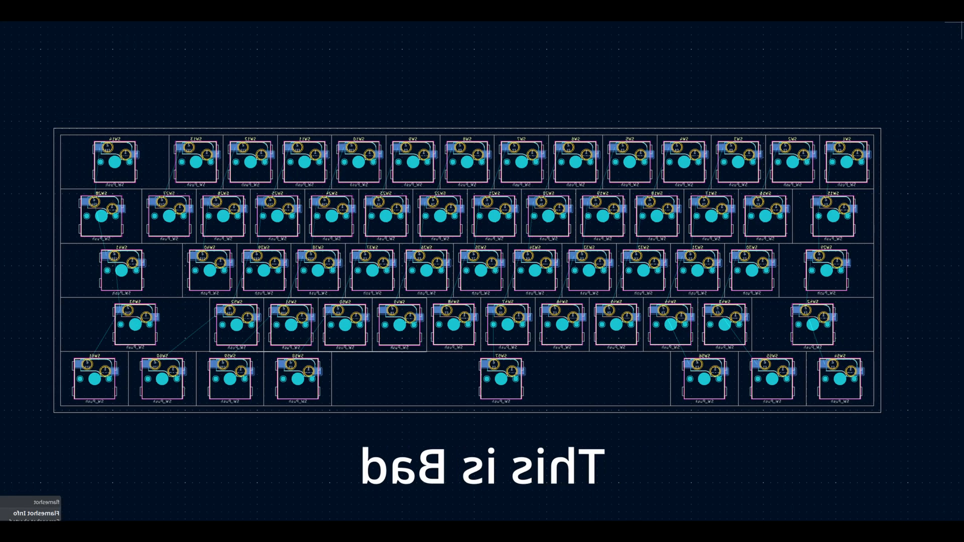
pyautogui.press('Alt+3')
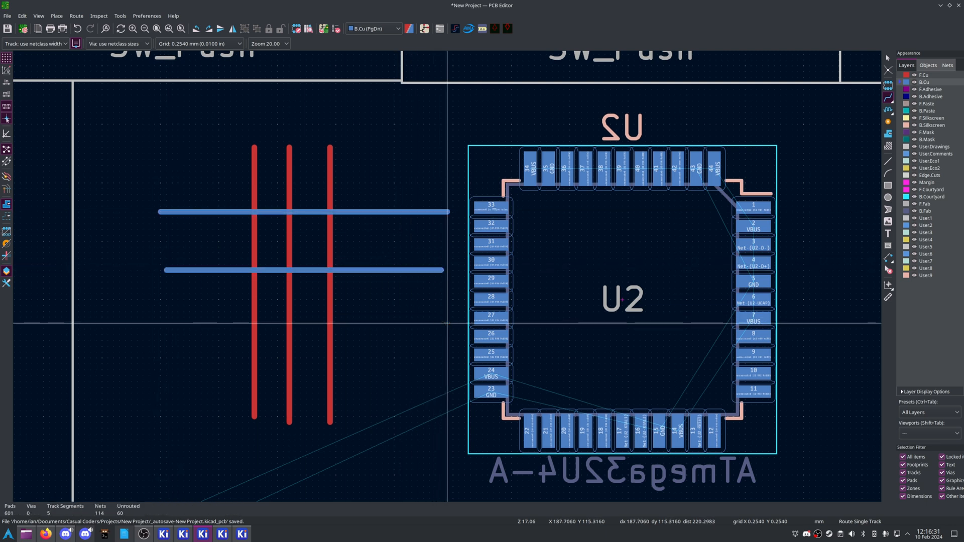
# Step: Lay a test track segment on copper beside the ATmega32U4
pyautogui.click(172, 328)
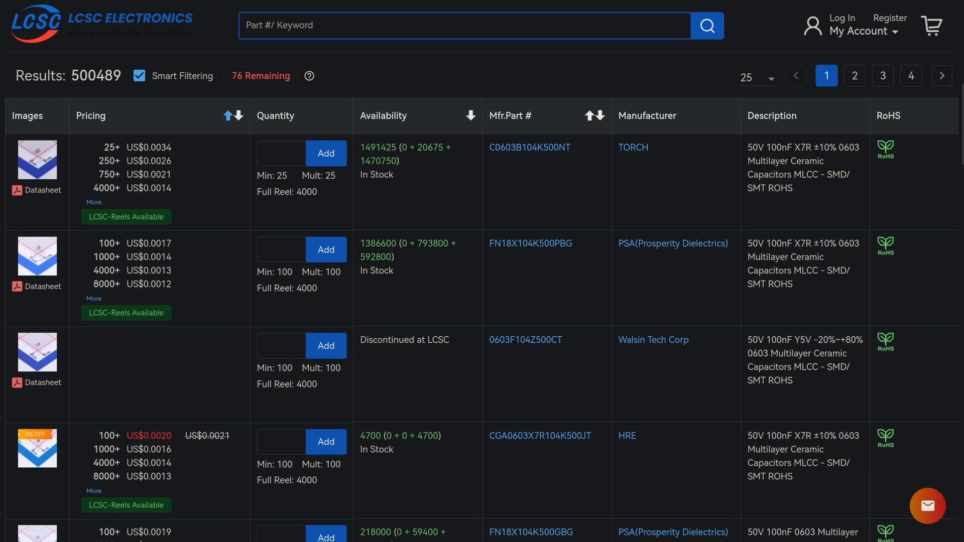
# Step: Search LCSC for 100nF 0603 50V ceramic capacitors with filters applied
pyautogui.click(529, 147)
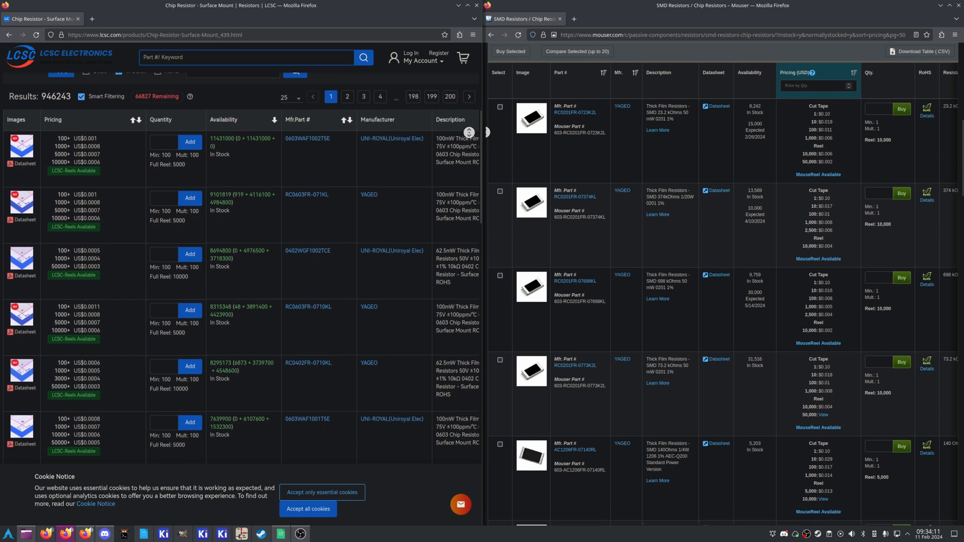
pyautogui.write('atmega32u4')
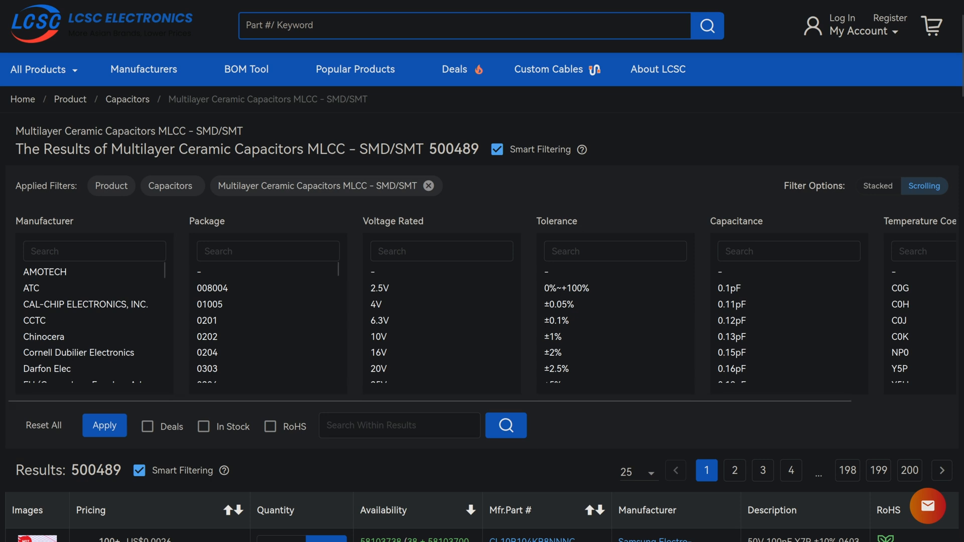
pyautogui.write('1')
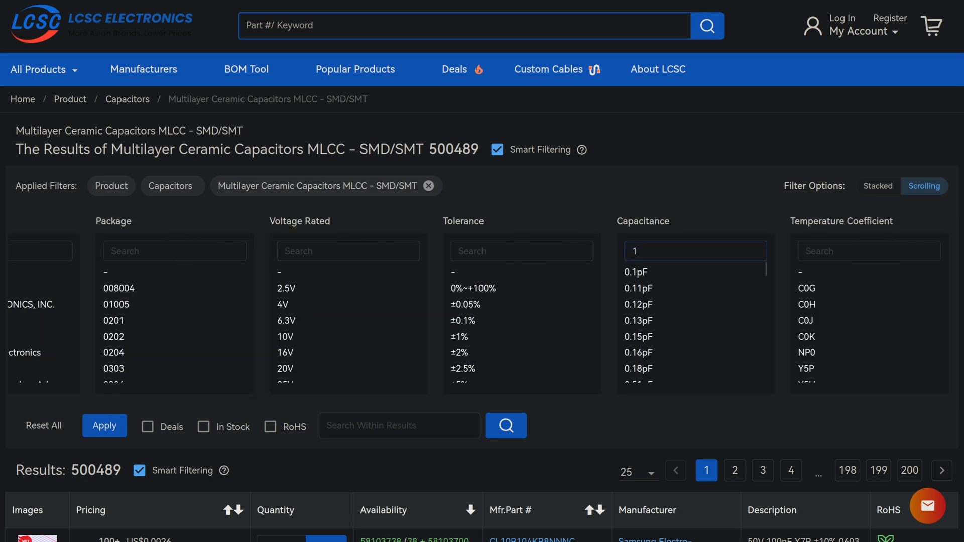
pyautogui.write('00n')
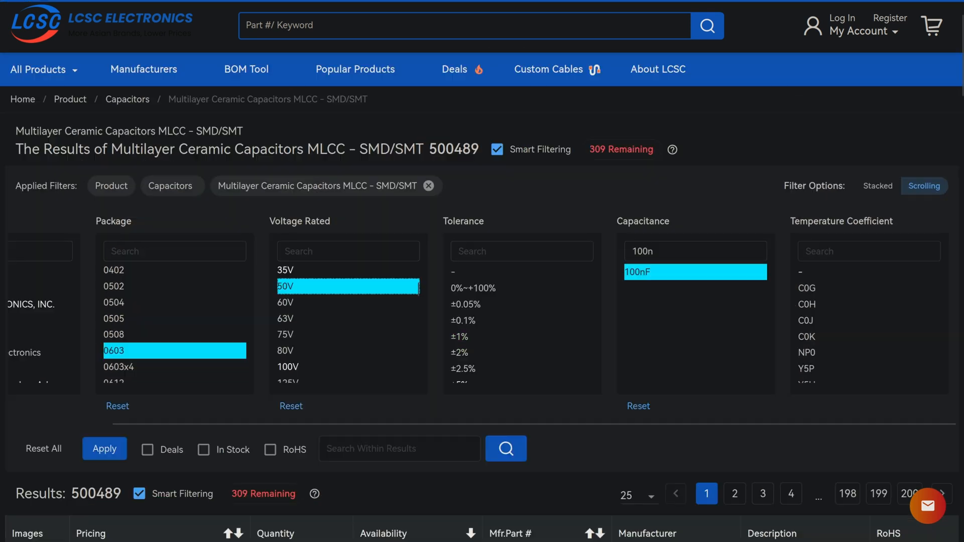
pyautogui.click(204, 144)
pyautogui.write('5.1k resist')
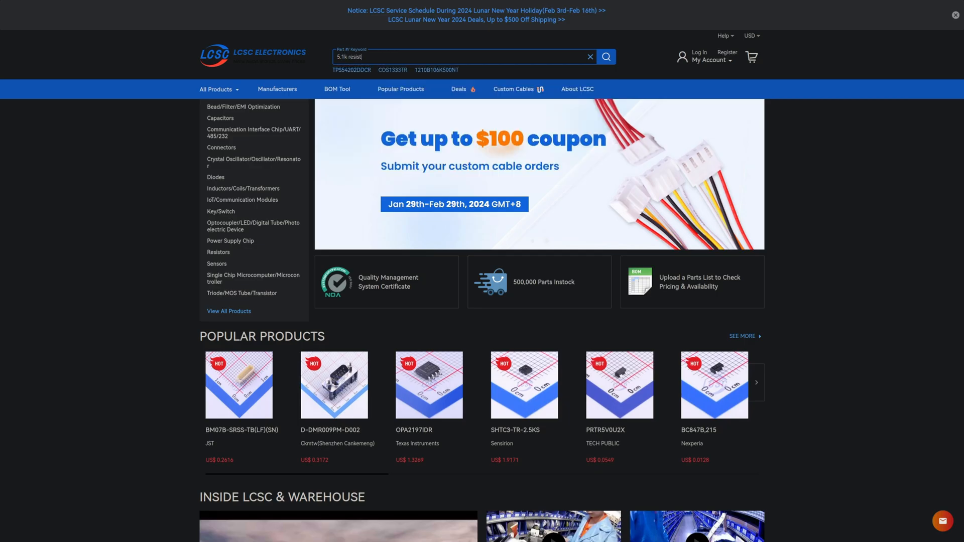
# Step: Run further LCSC searches for 5.1k resistors and the ATmega32U4
pyautogui.click(604, 57)
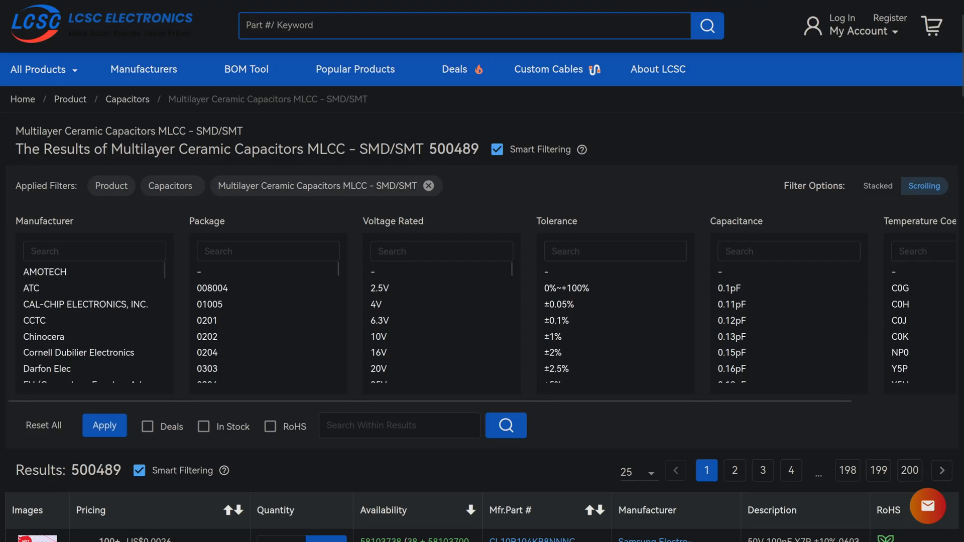
pyautogui.write('atmega 32u4')
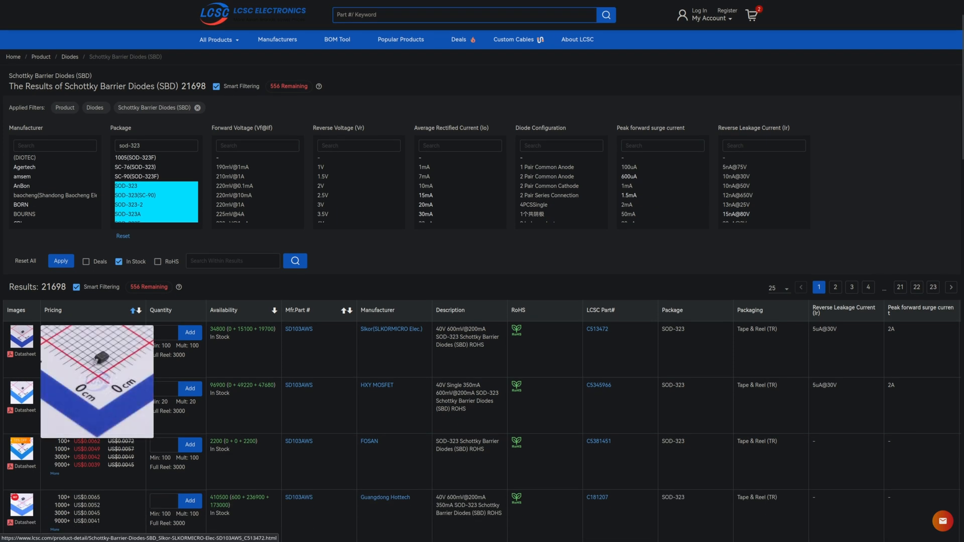
pyautogui.write('2')
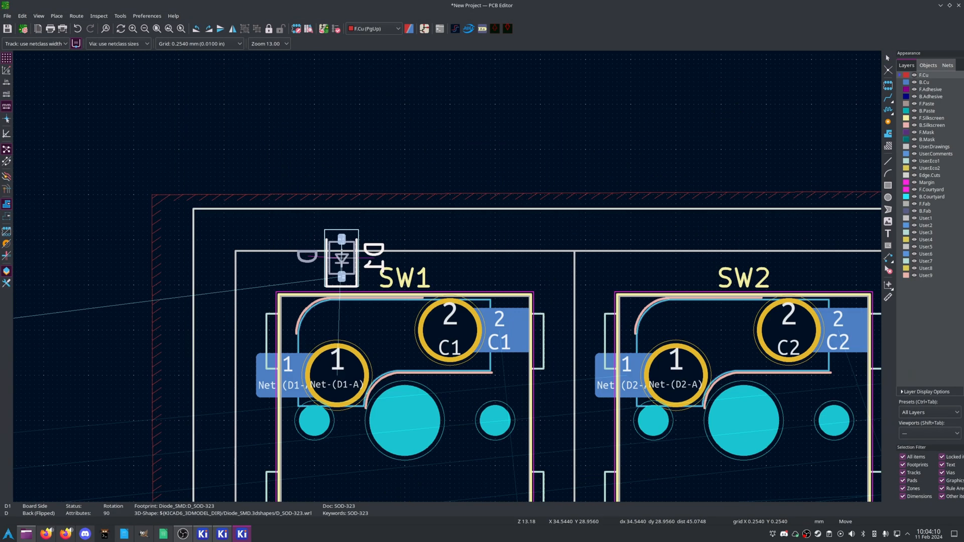
pyautogui.scroll(-3)
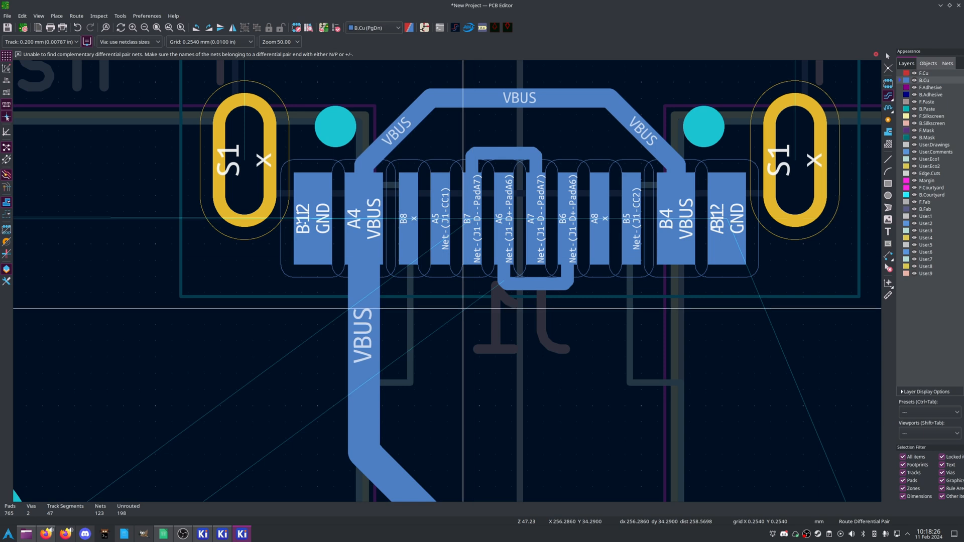
pyautogui.moveTo(503, 220)
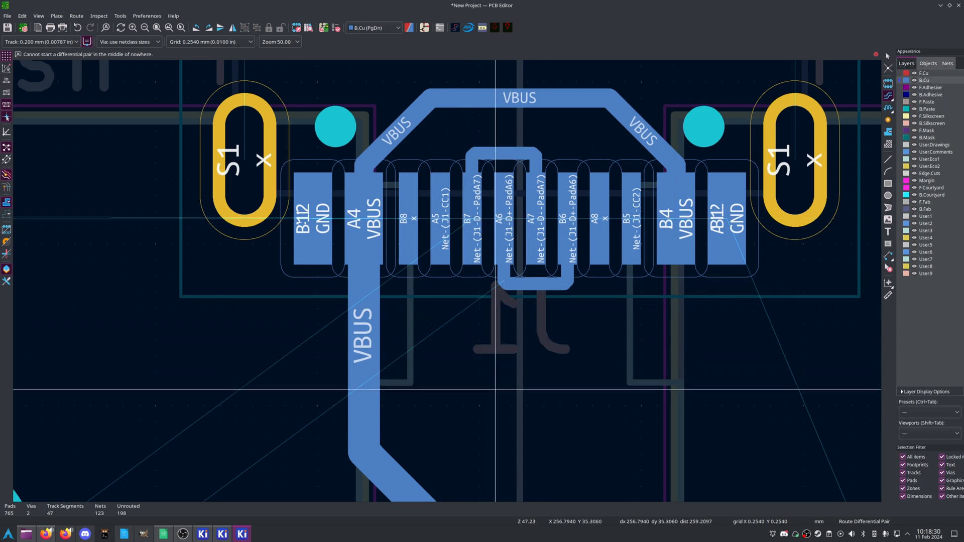
pyautogui.scroll(-3)
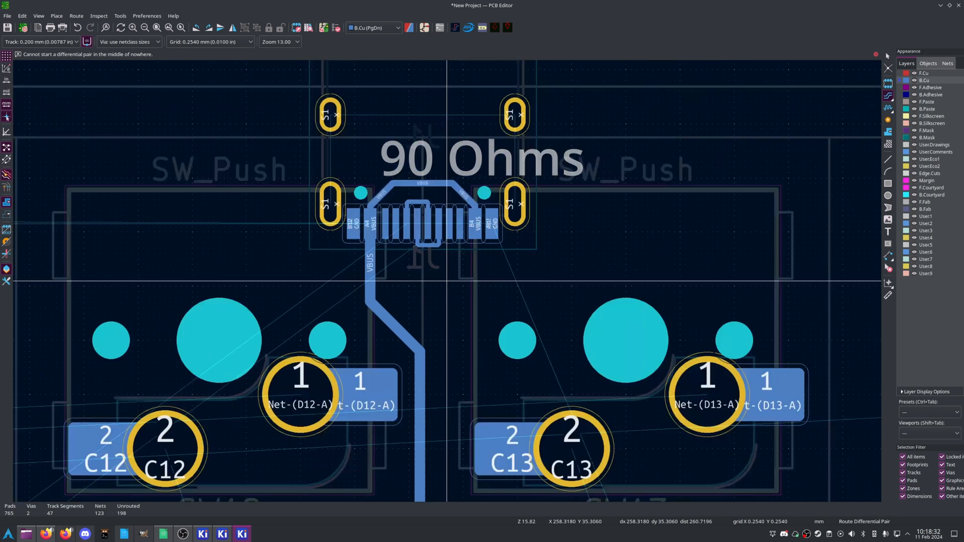
pyautogui.scroll(-3)
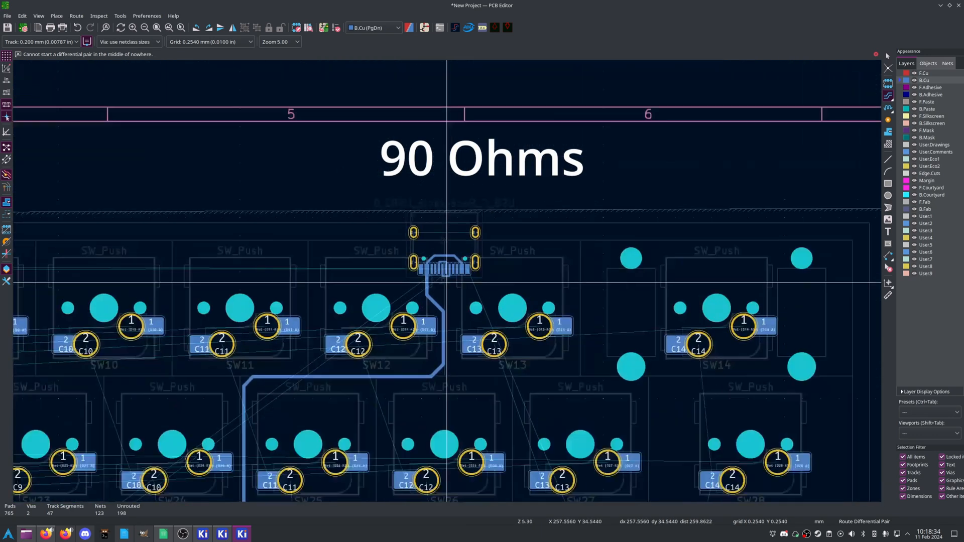
pyautogui.scroll(-3)
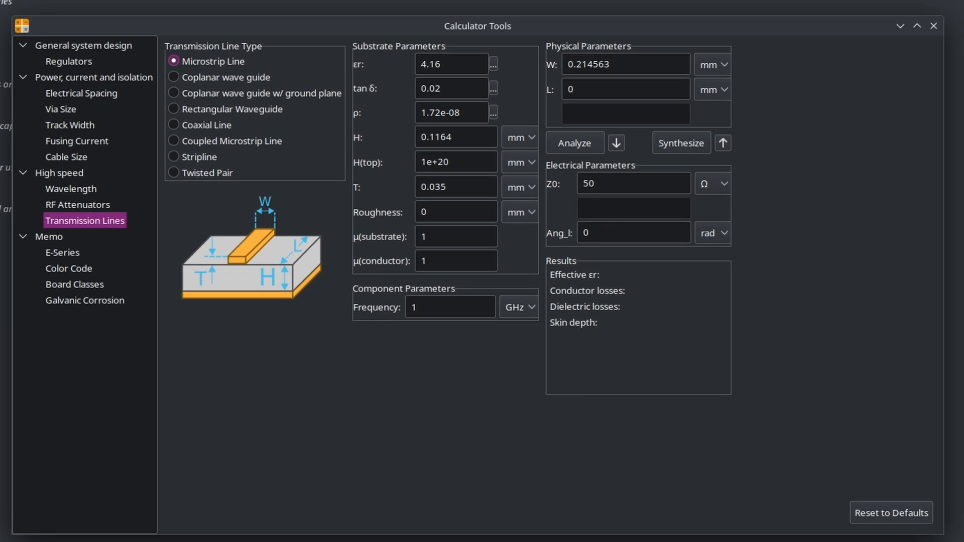
# Step: Choose the grounded coplanar waveguide model after a look at coupled microstrip
pyautogui.click(175, 93)
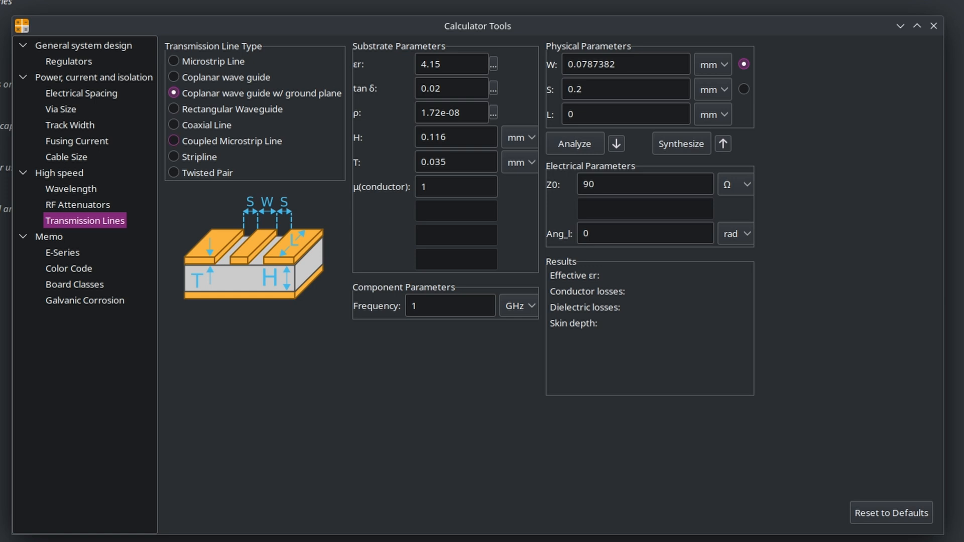
pyautogui.click(175, 141)
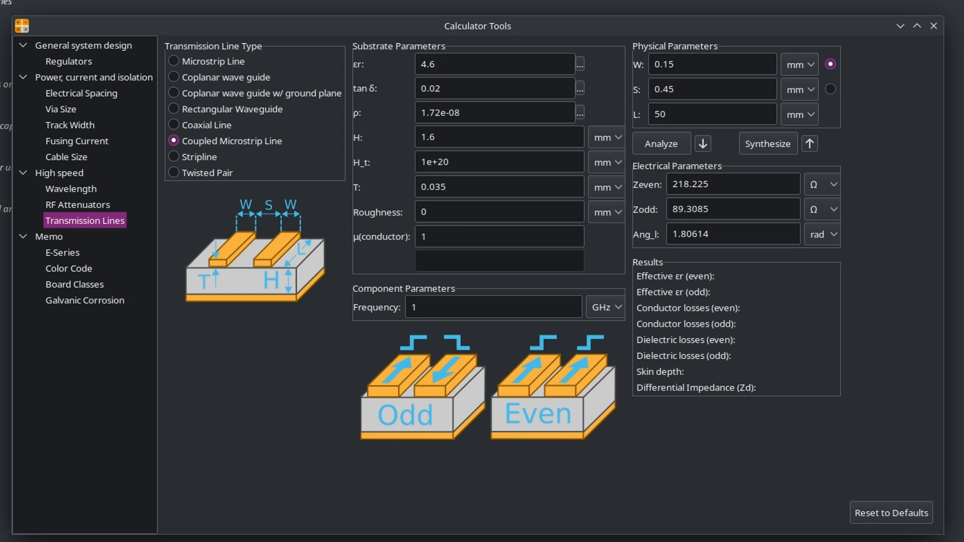
pyautogui.click(173, 93)
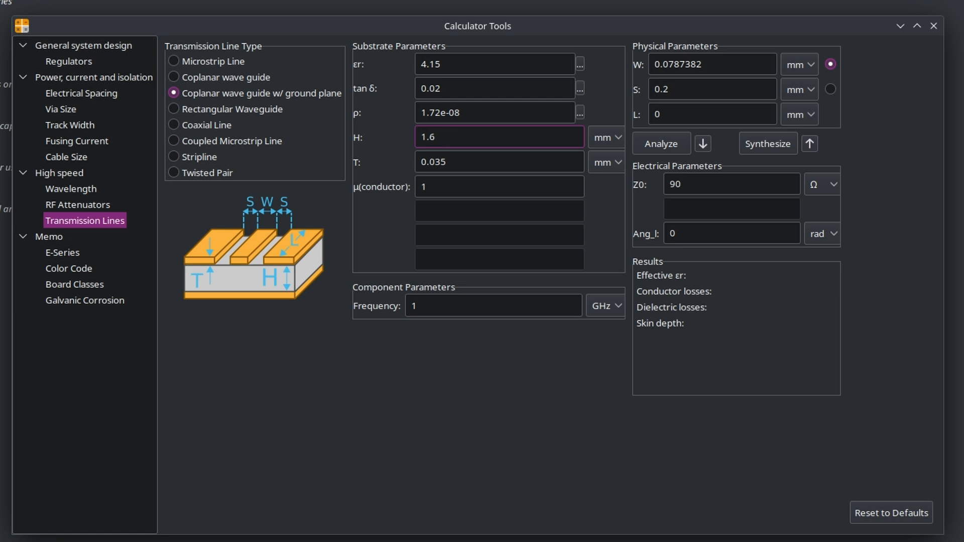
pyautogui.click(731, 182)
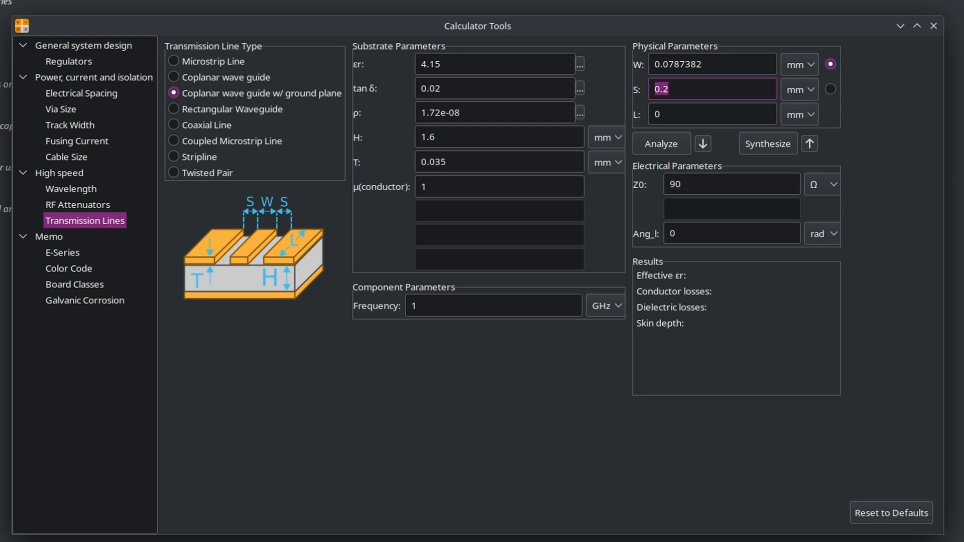
# Step: Synthesize the 90 Ω trace width, about 0.213 mm, adjusting the gap spacing
pyautogui.click(661, 144)
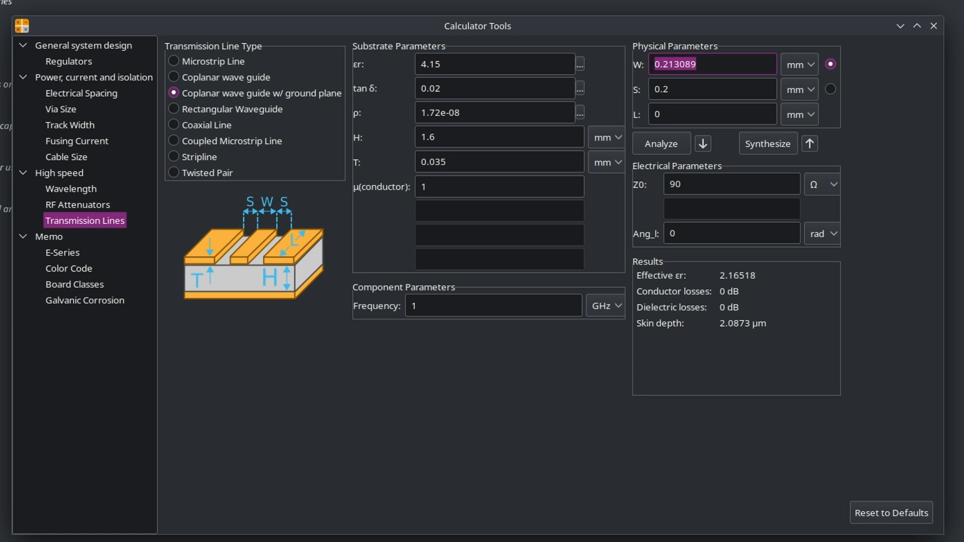
pyautogui.click(712, 88)
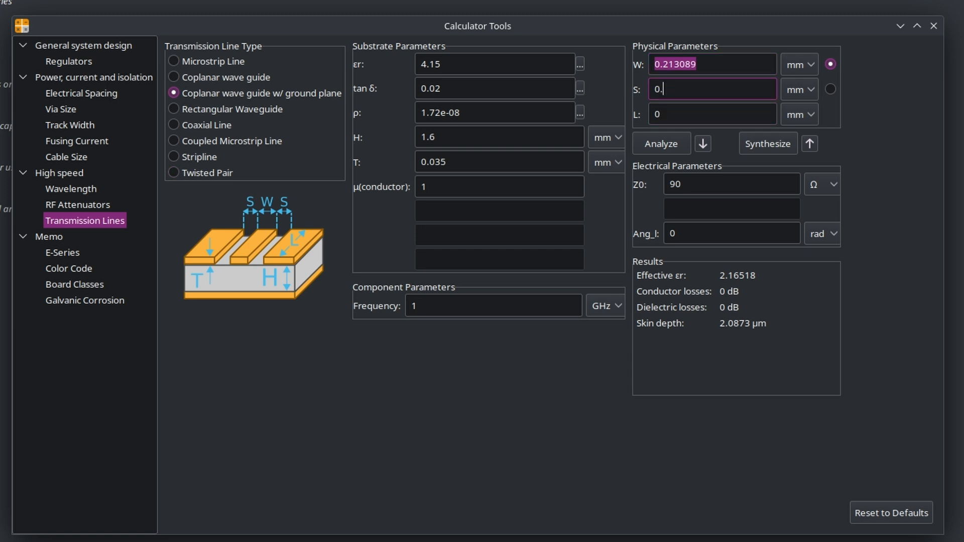
pyautogui.click(767, 144)
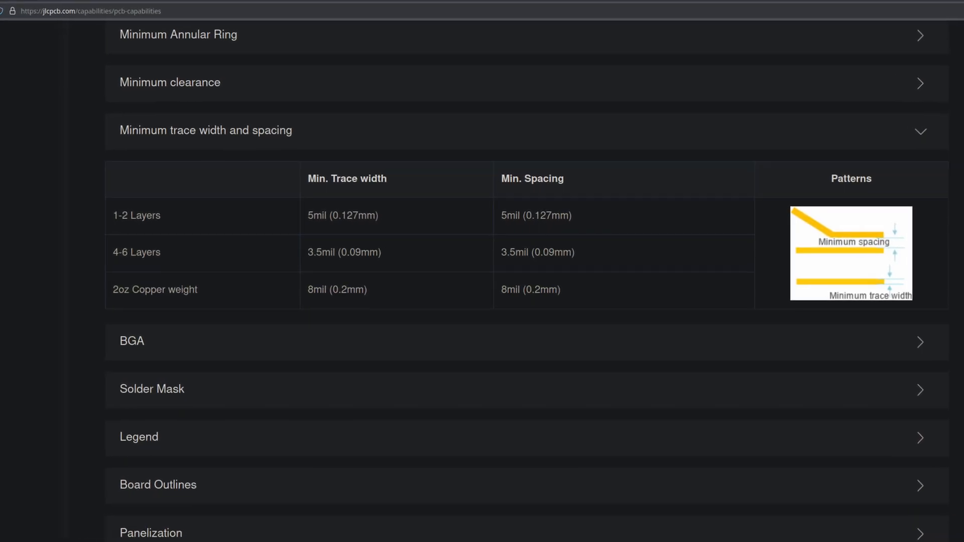
# Step: Scroll JLCPCB's capabilities page to the minimum trace width and spacing table
pyautogui.scroll(-3)
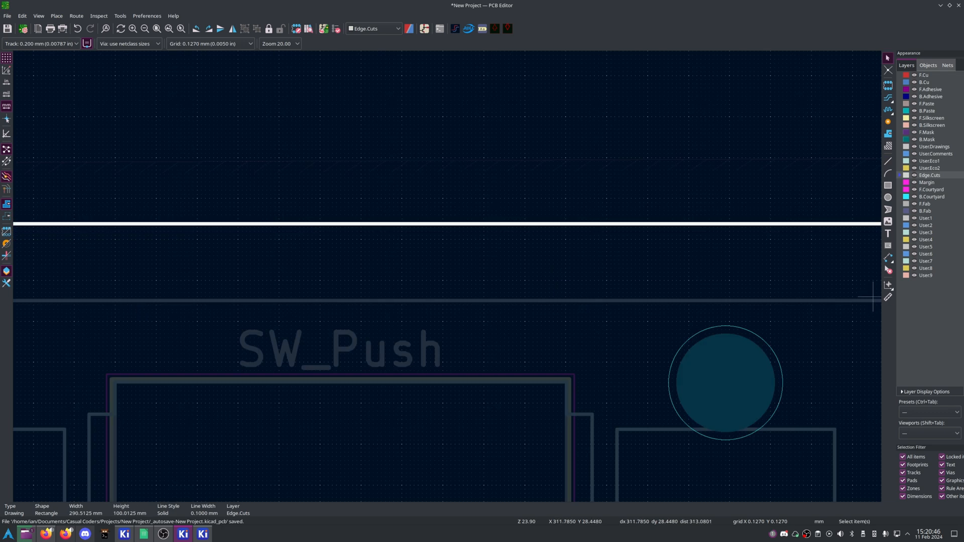
# Step: Fill a GND zone on F.Cu and B.Cu and drop a ground via beside the U2 GND pad
pyautogui.click(889, 297)
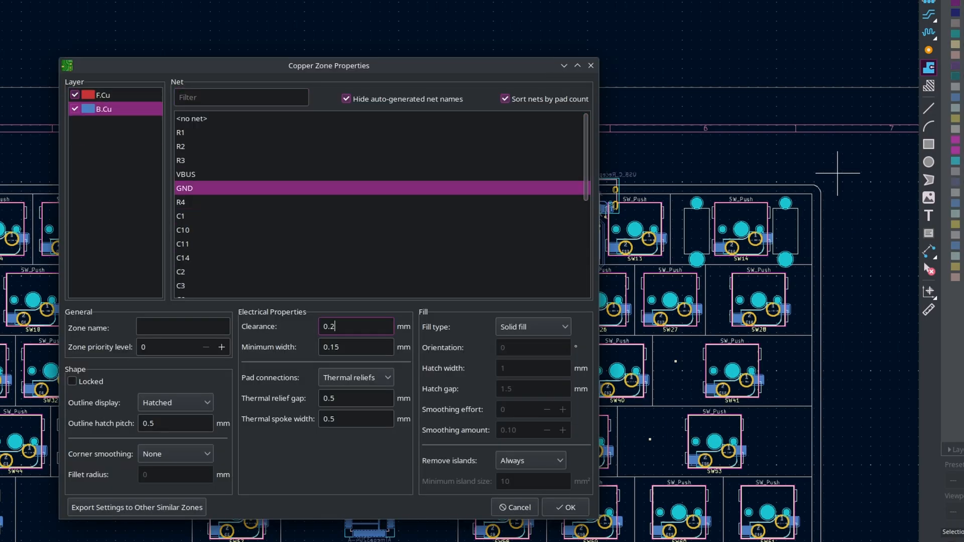
pyautogui.click(563, 507)
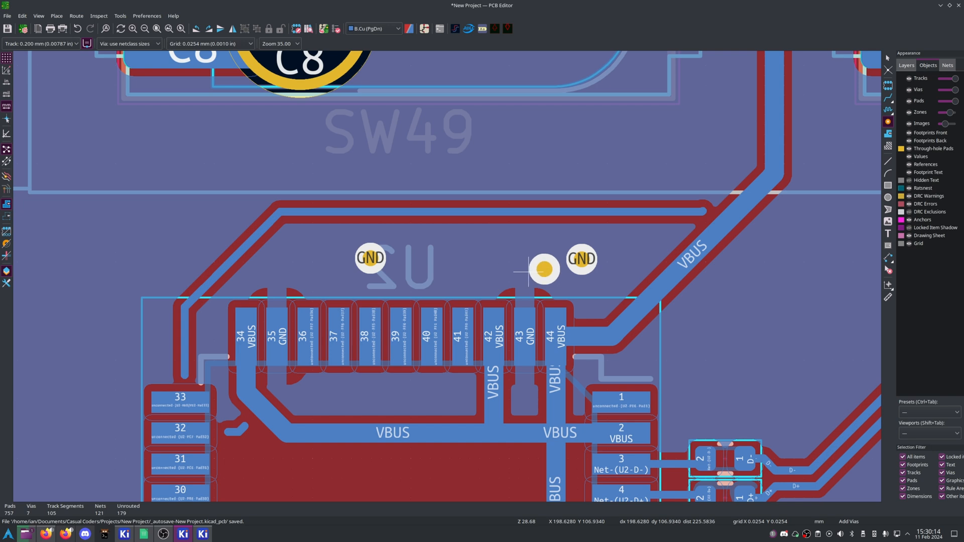
pyautogui.click(541, 269)
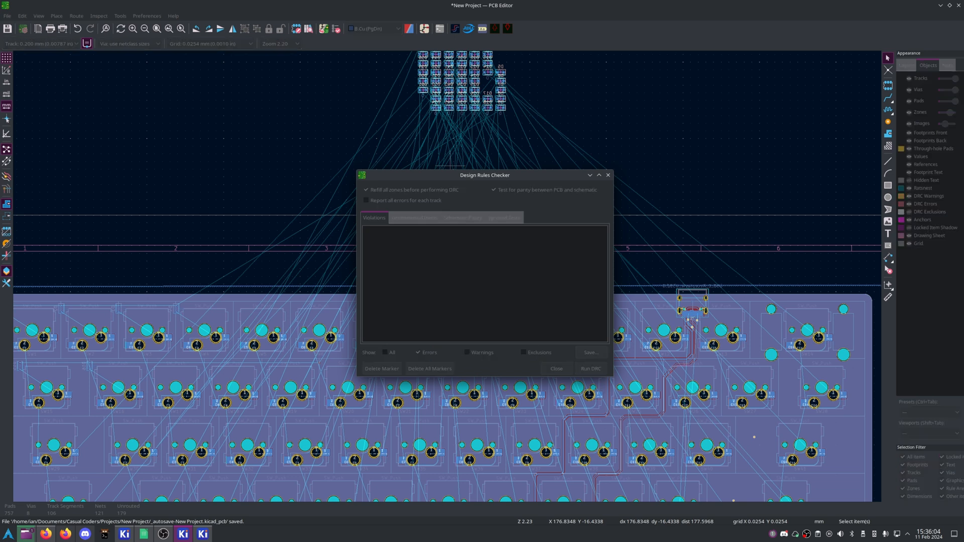
# Step: Run DRC and inspect a rear solder mask bridging error among the 250 violations
pyautogui.click(590, 369)
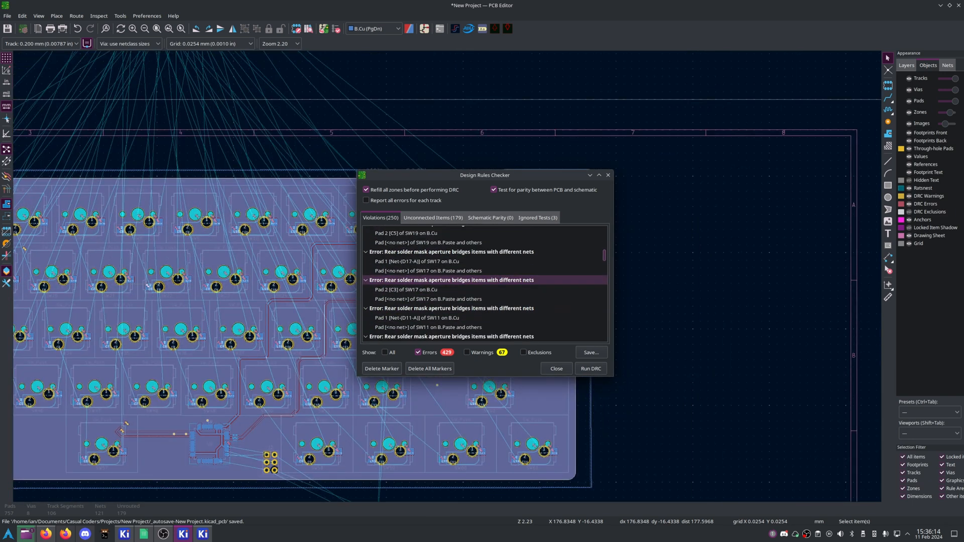
pyautogui.click(555, 369)
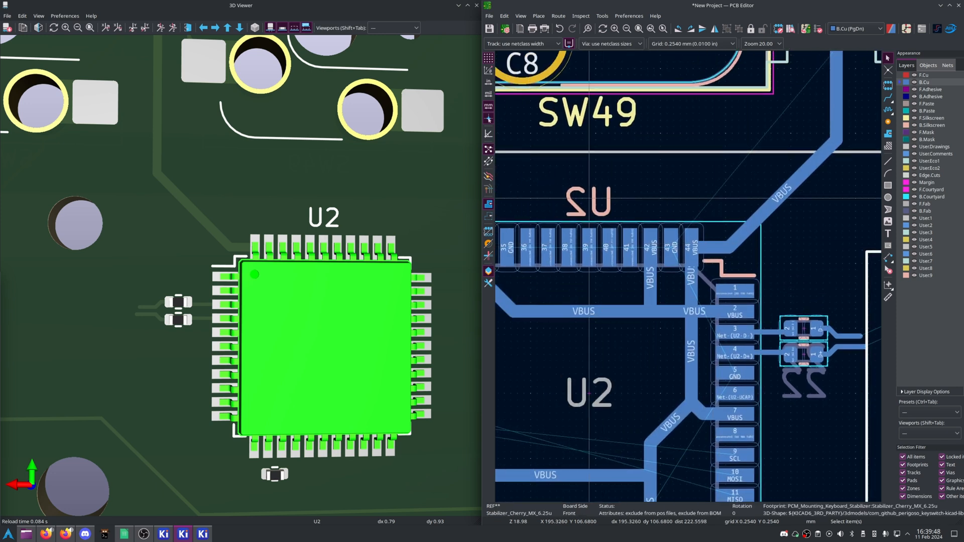
# Step: Place JLCJLCJLCJLC text on B.Silkscreen inside U2 and check it in the 3D viewer
pyautogui.scroll(-3)
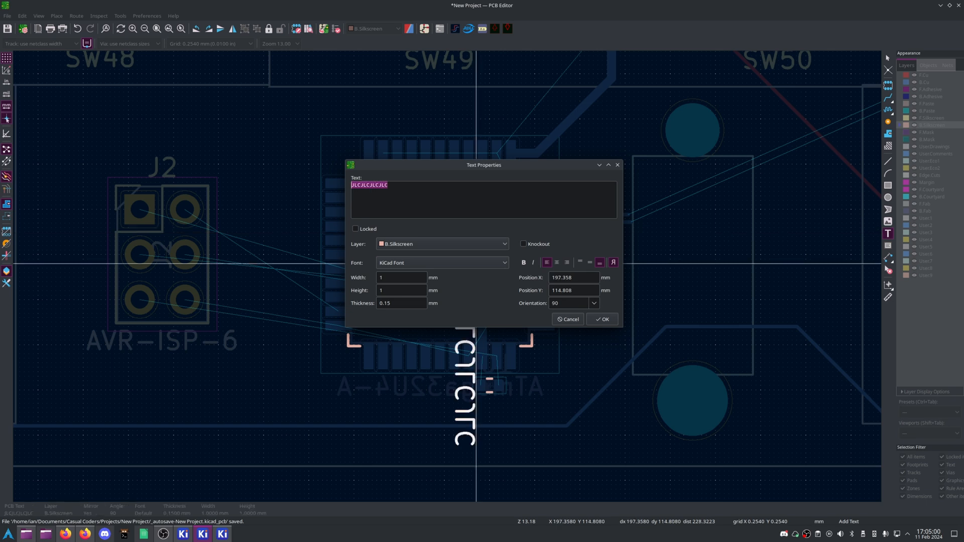
pyautogui.click(601, 320)
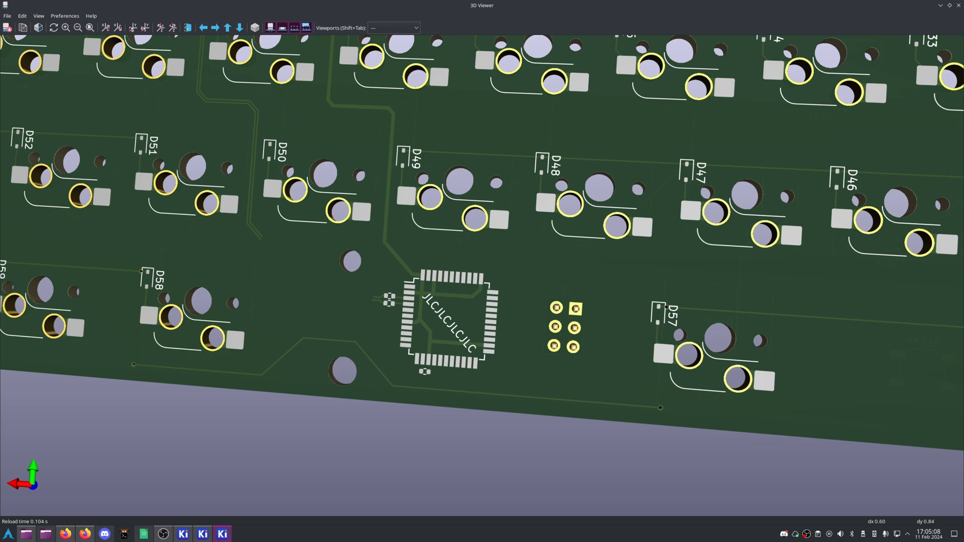
pyautogui.click(445, 318)
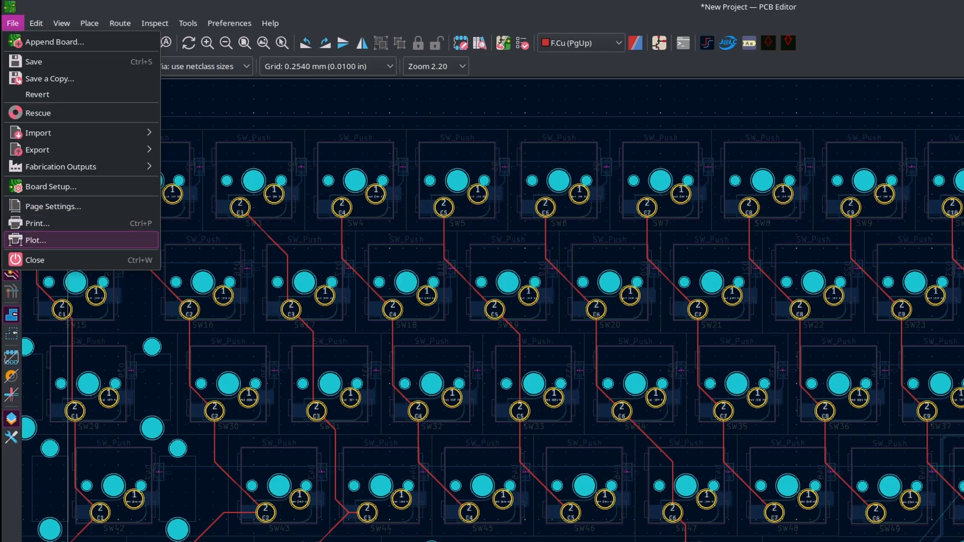
# Step: Plot Gerbers to the gerbers/ directory and generate the drill files
pyautogui.click(35, 240)
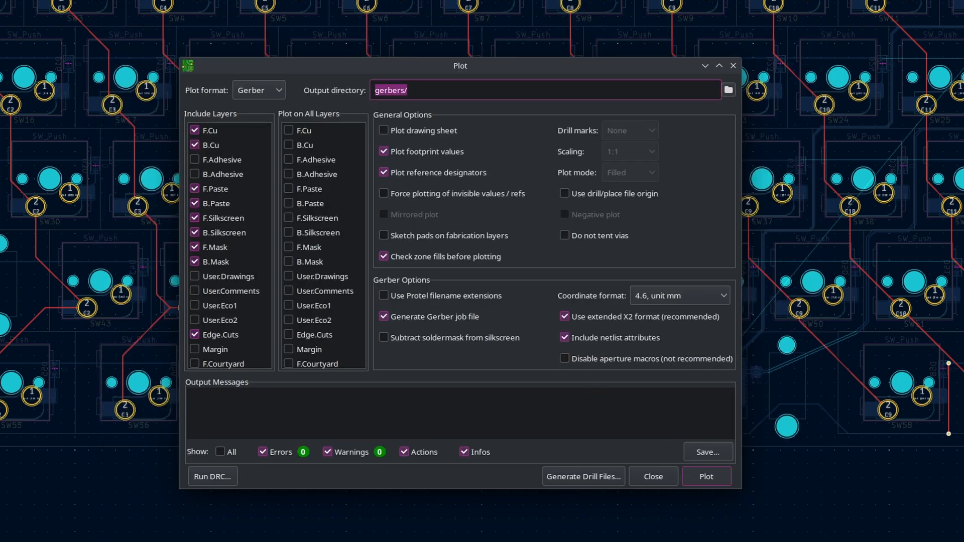
pyautogui.click(583, 476)
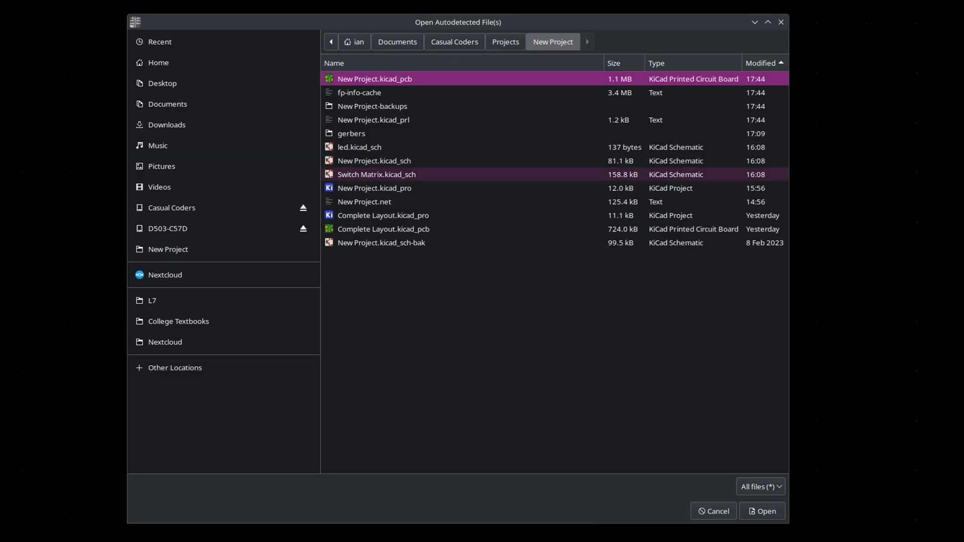
pyautogui.click(761, 512)
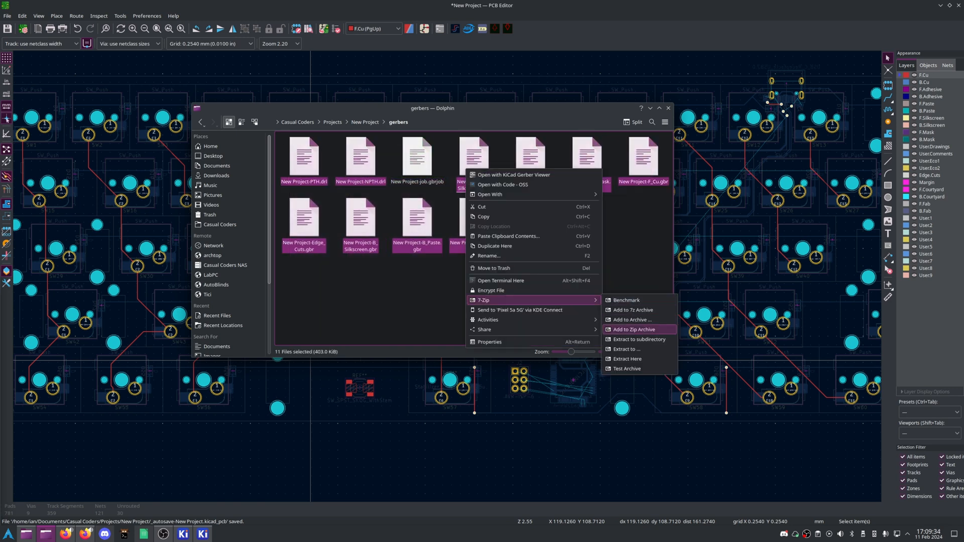
# Step: Zip the gerbers folder contents into gerbers.zip and upload it to JLCPCB's quote page
pyautogui.click(634, 330)
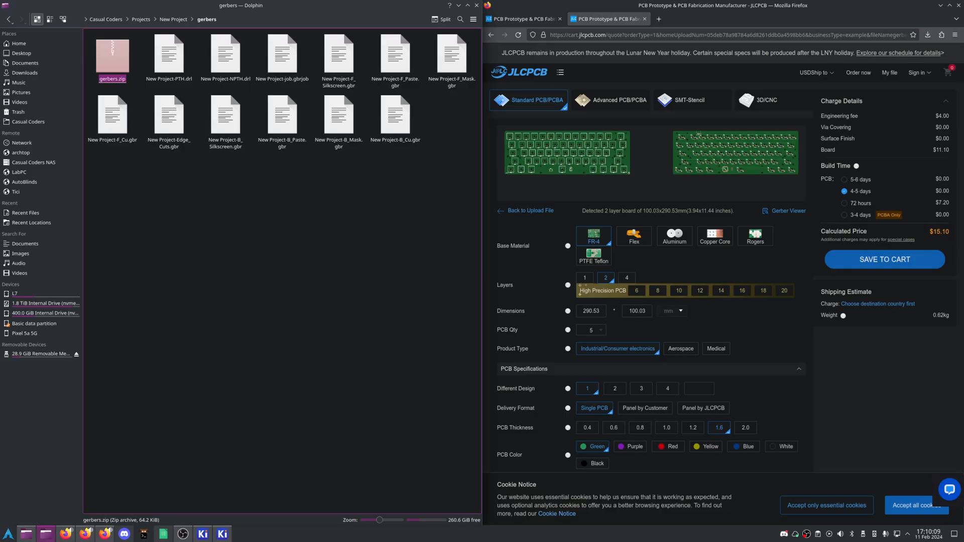
pyautogui.scroll(-3)
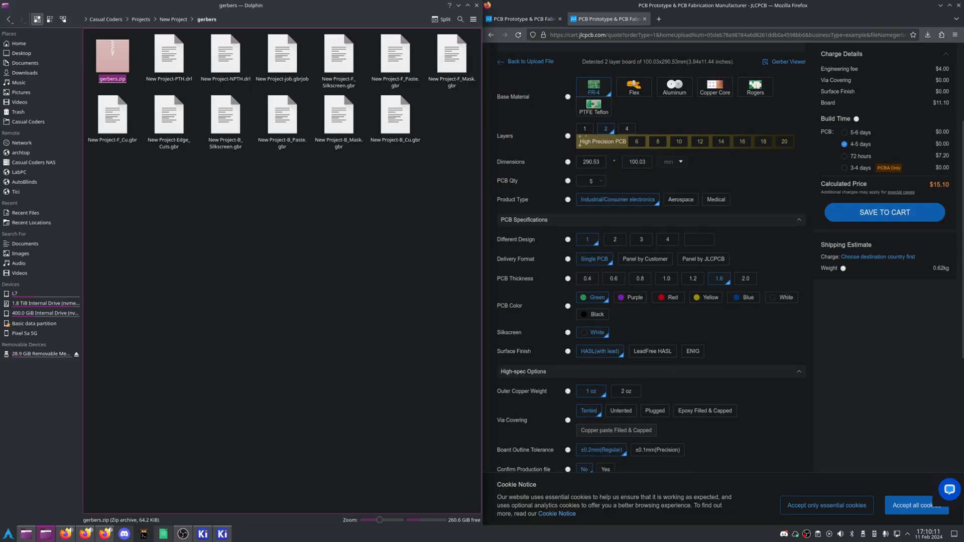